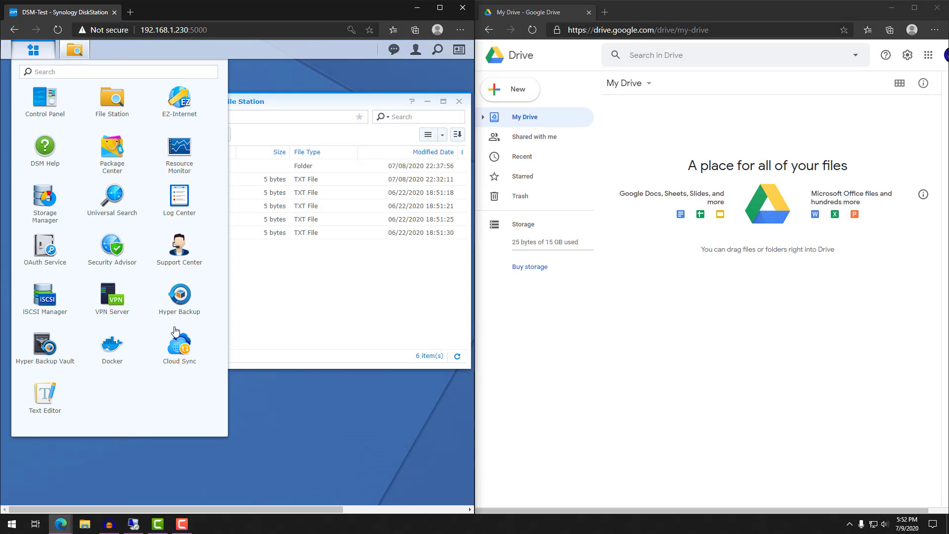
Start a Cloud Sync task with Google Drive, signing in and granting the requested permissions
left_click(179, 343)
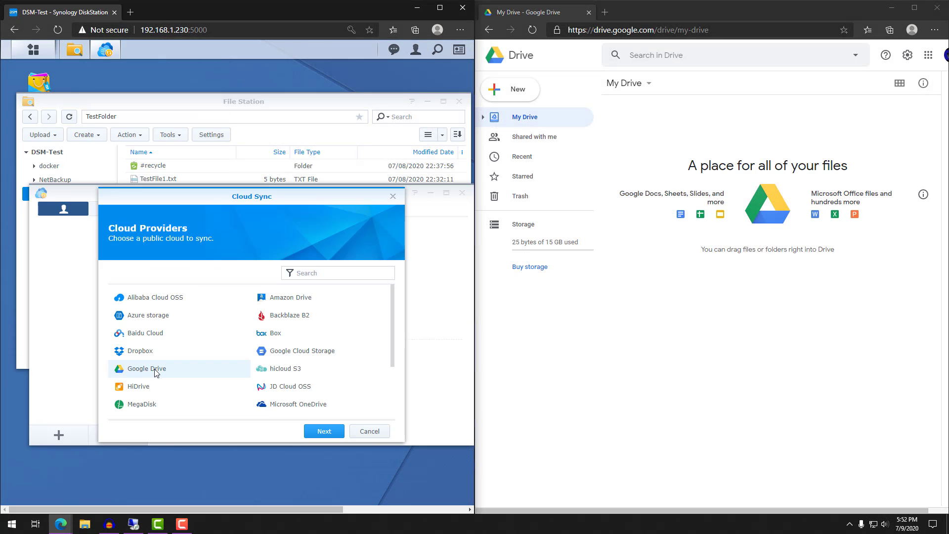
left_click(323, 431)
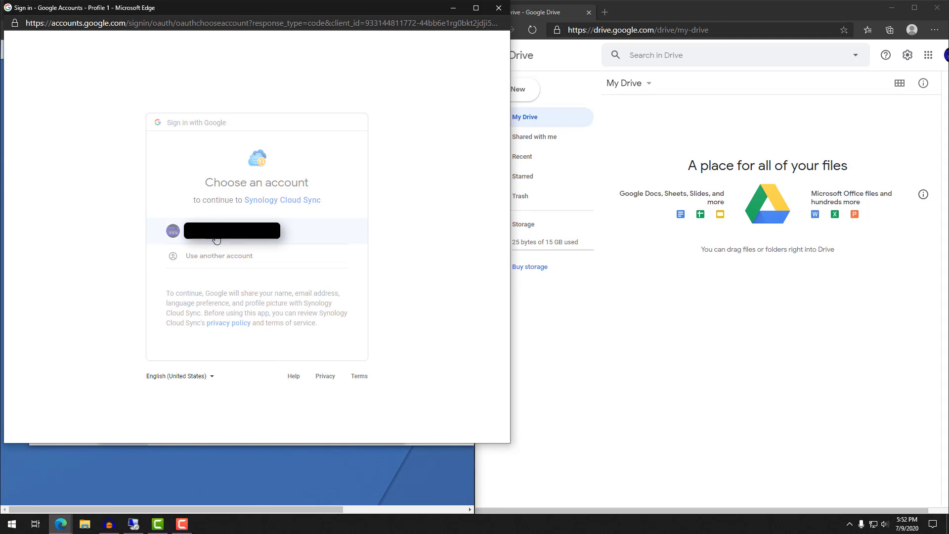
left_click(232, 230)
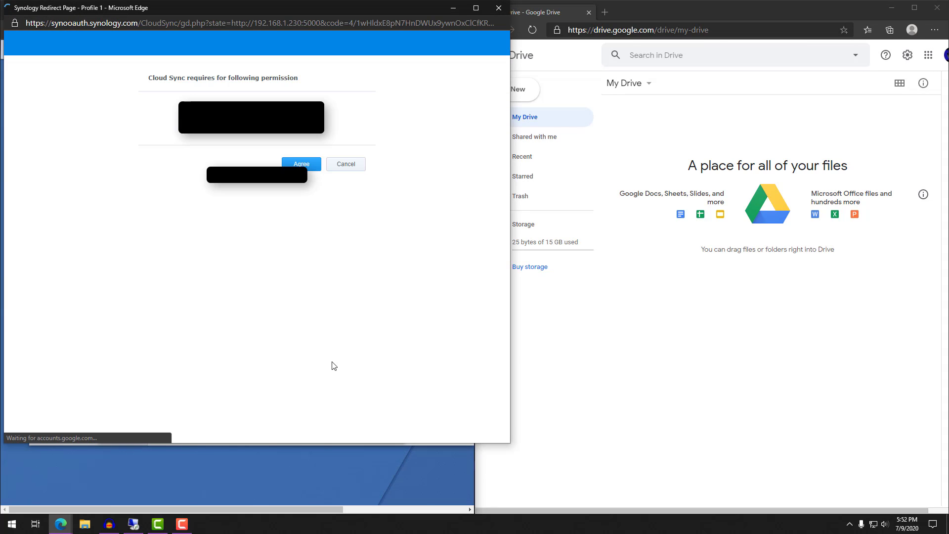
left_click(301, 164)
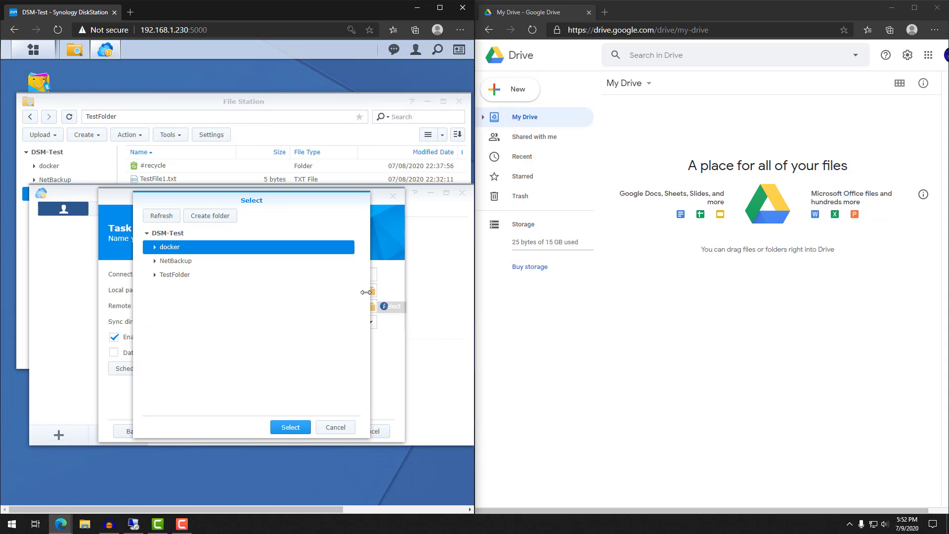
Sync local /TestFolder with the Drive root folder bidirectionally and create the task
left_click(290, 427)
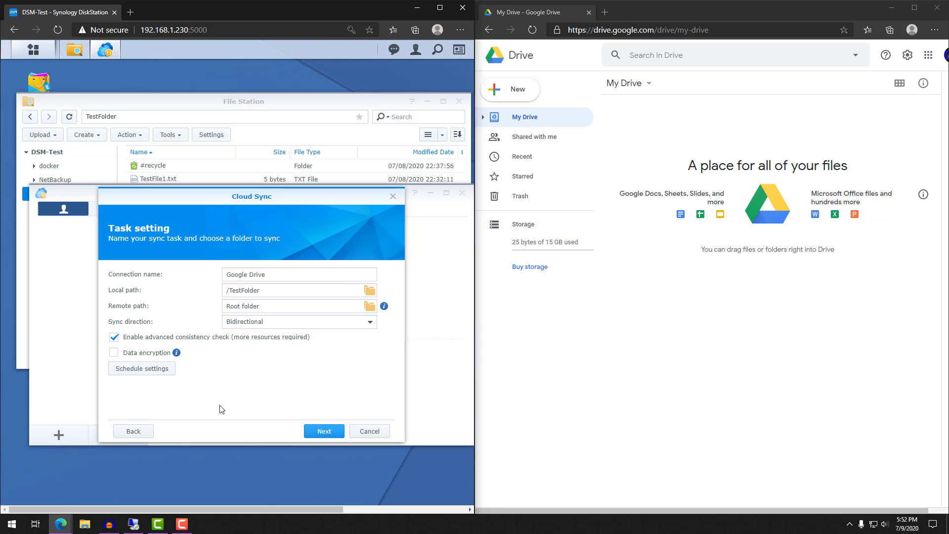
left_click(323, 431)
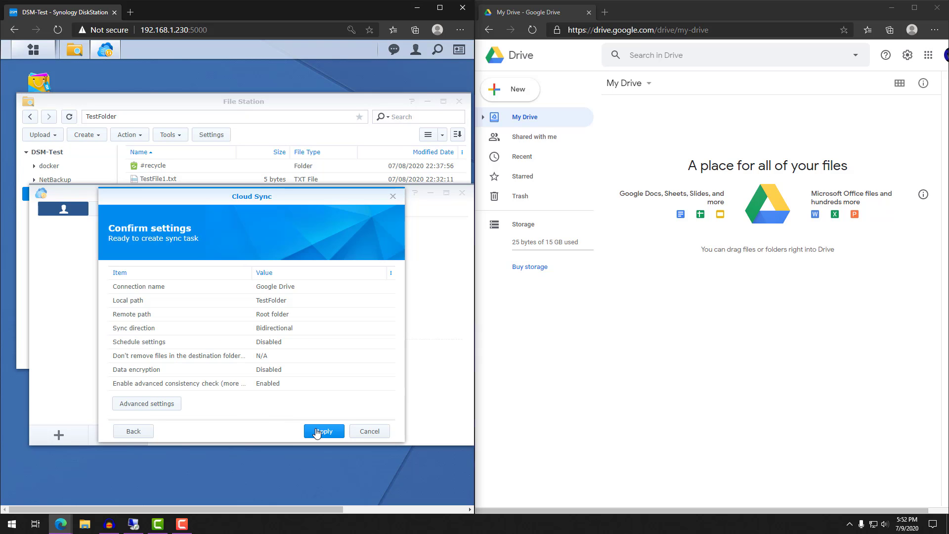
left_click(323, 431)
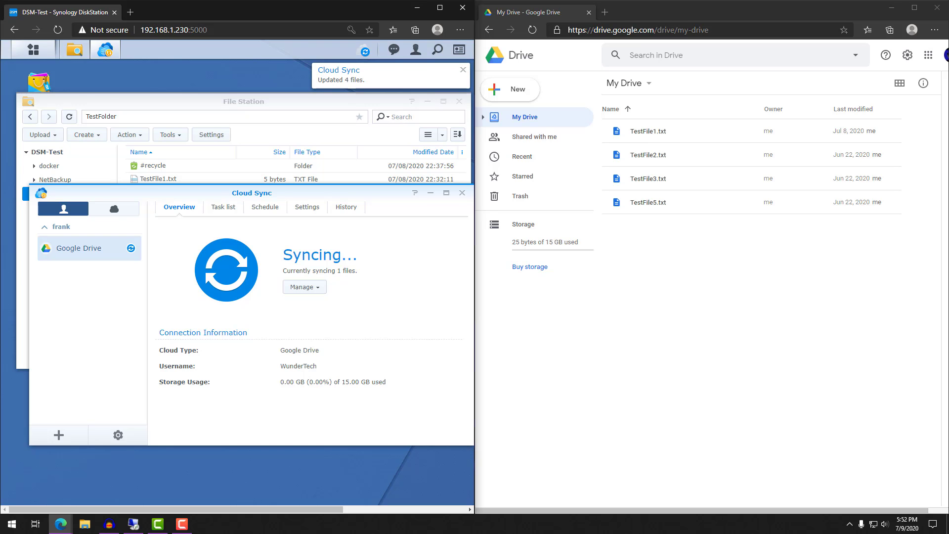
Edit TestFile5.txt in TestFolder to read test567 and save it
left_click(462, 70)
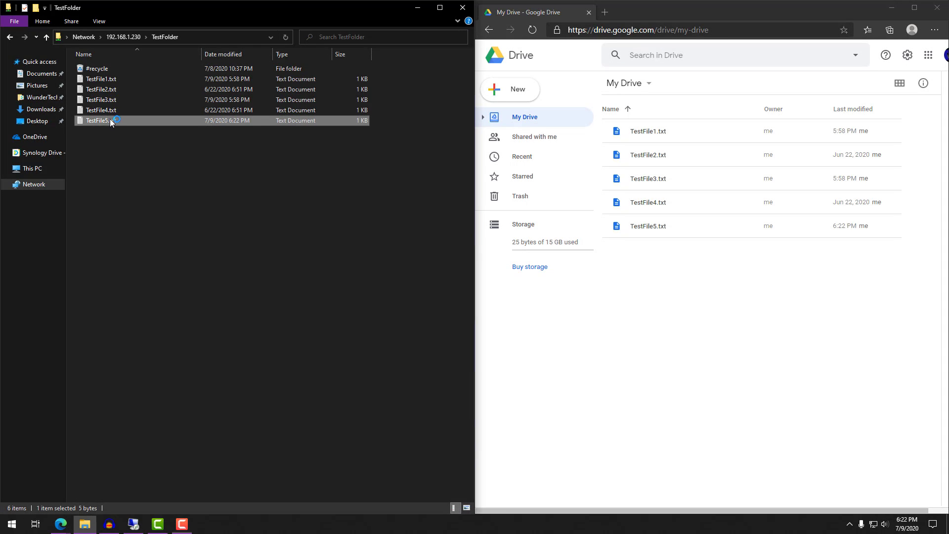
double_click(101, 119)
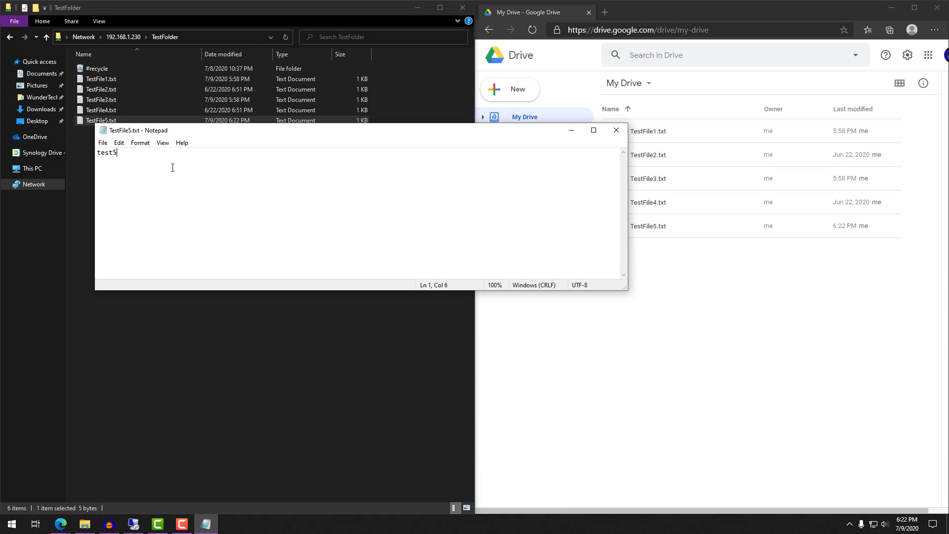
type("67")
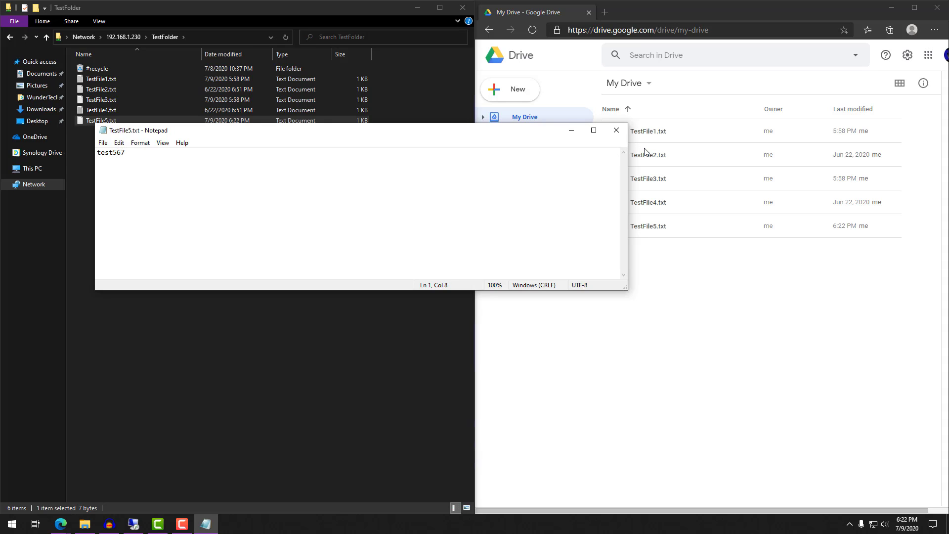
left_click(616, 130)
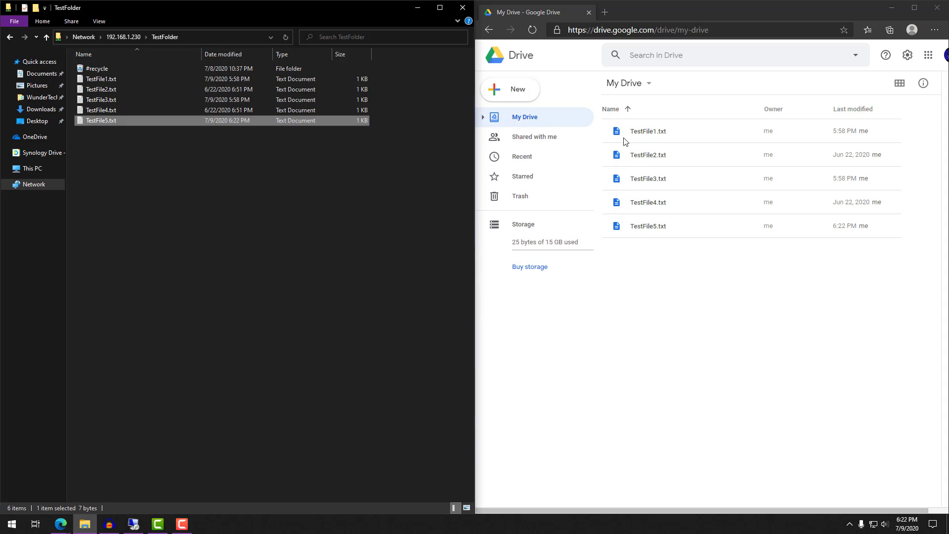
mouse_move(715, 227)
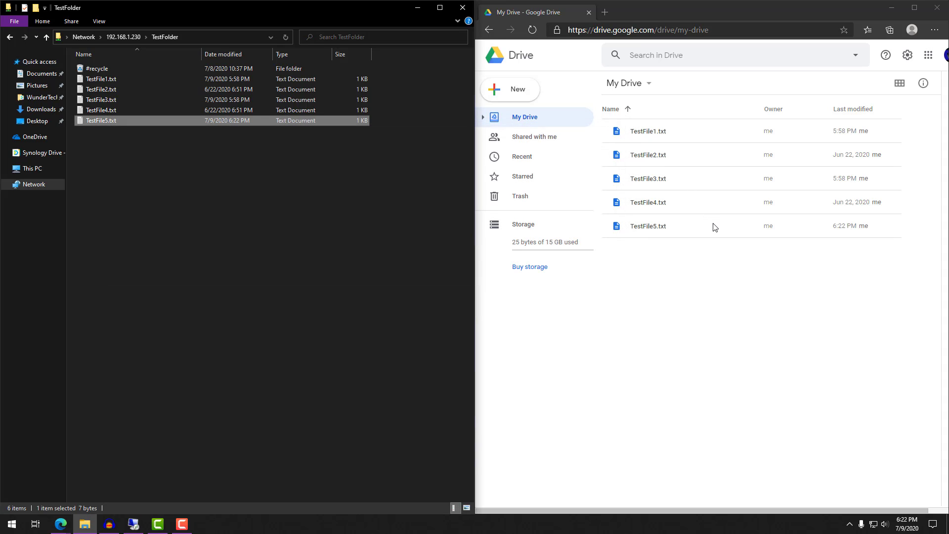
left_click(647, 226)
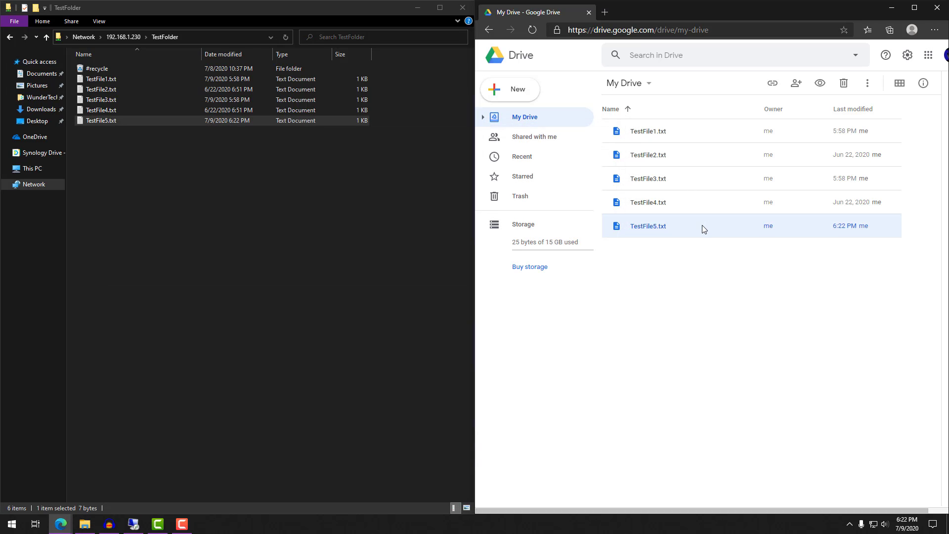
right_click(648, 225)
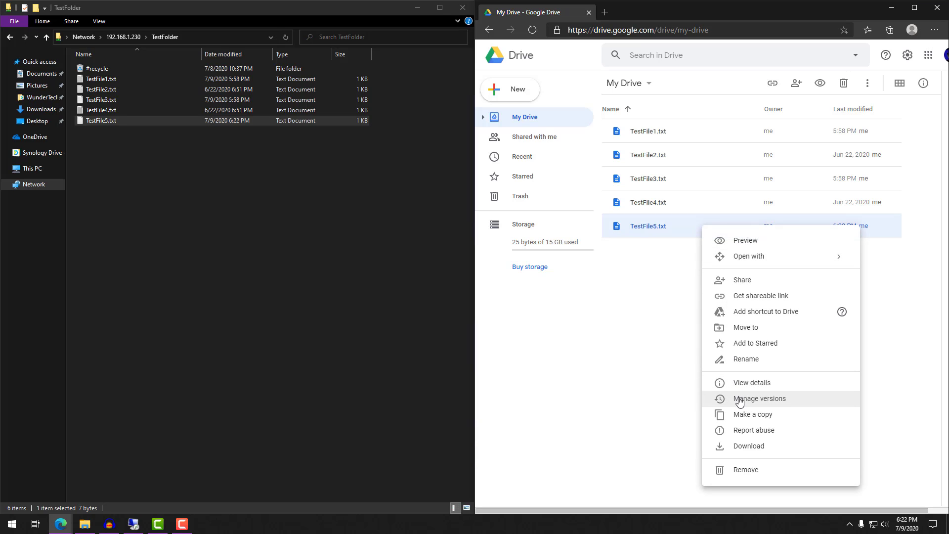
mouse_move(756, 398)
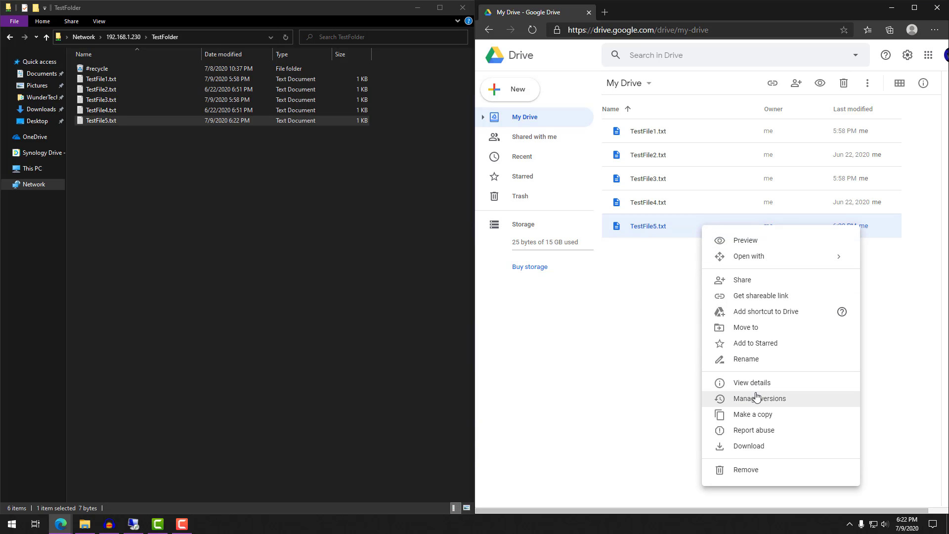
left_click(761, 398)
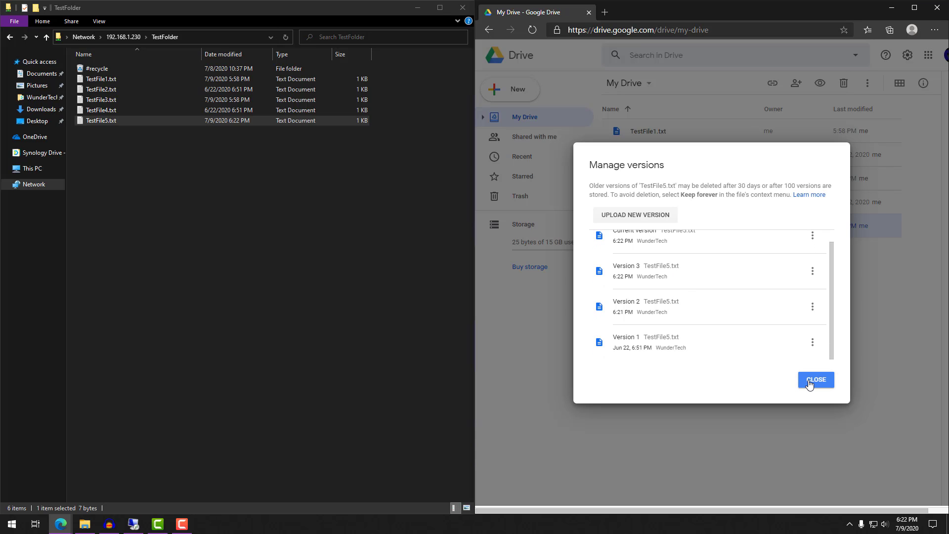
left_click(815, 380)
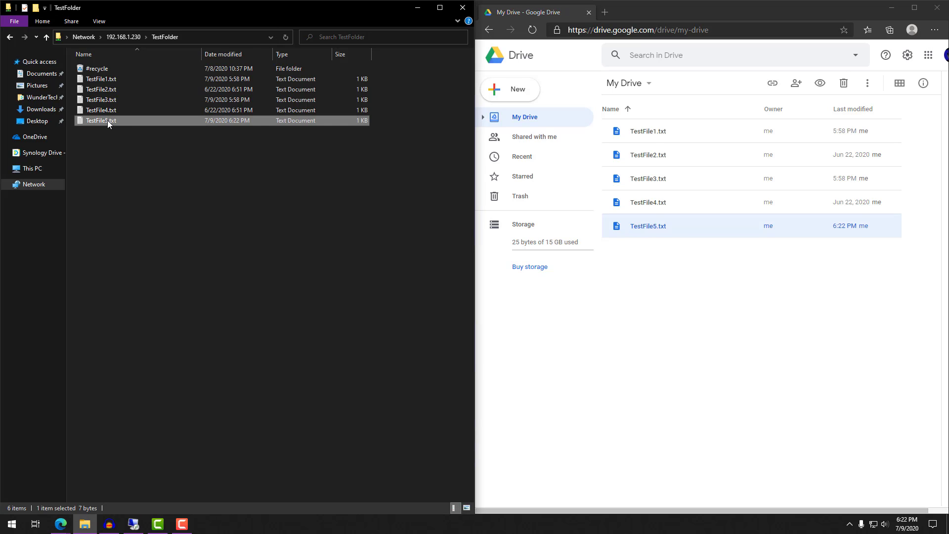
Rename TestFile5.txt to TestFile5.txt.xyg
right_click(107, 121)
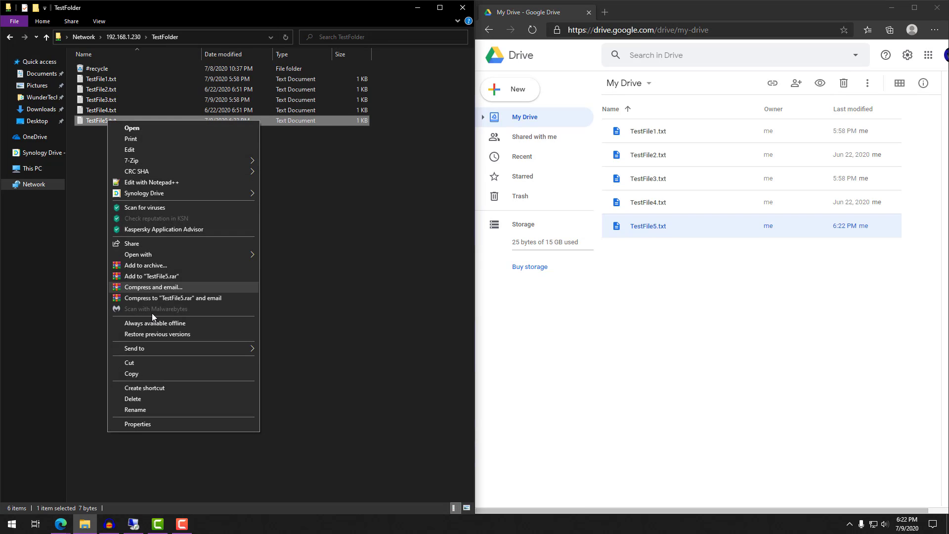
left_click(135, 410)
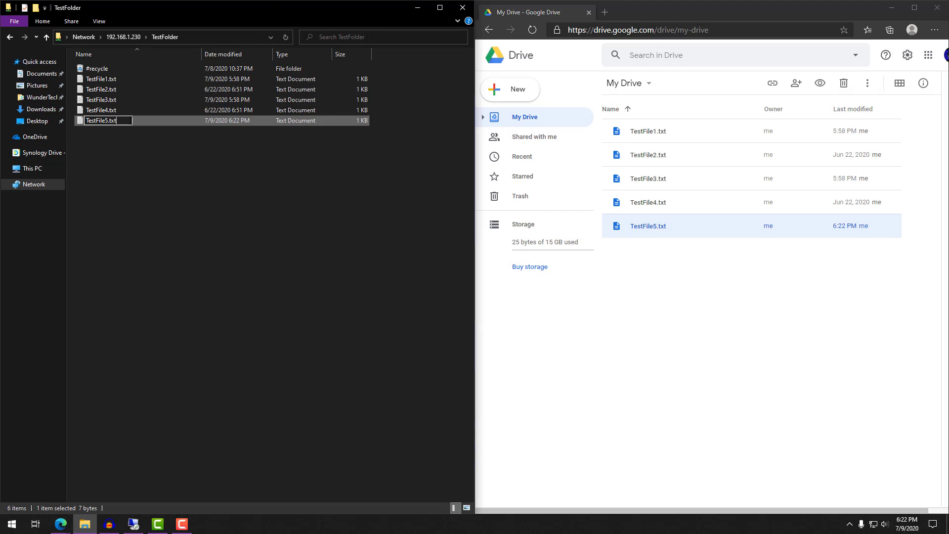
type(".xyg")
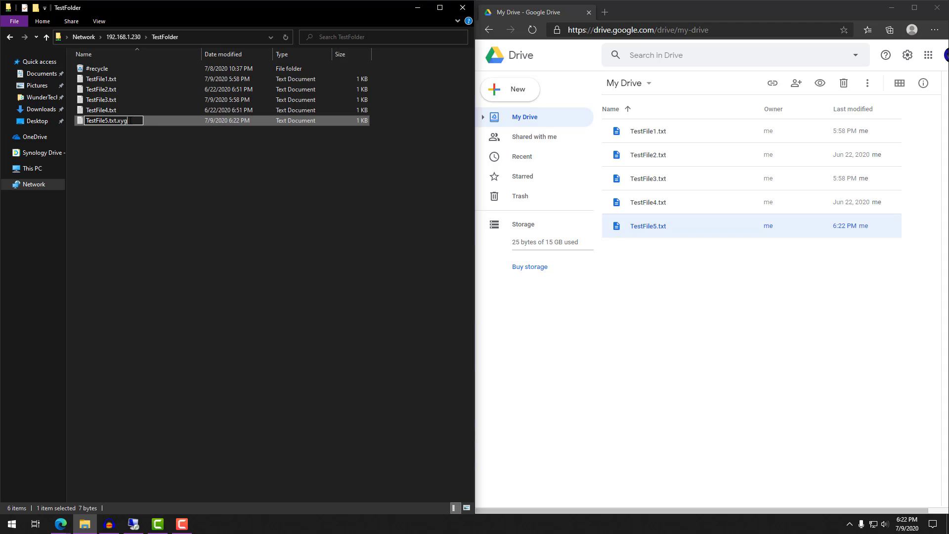
key("enter")
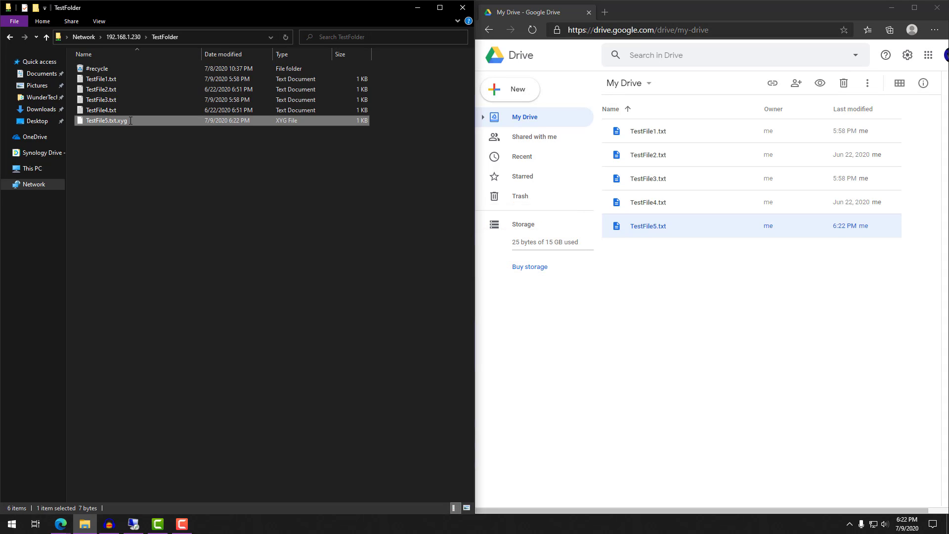
mouse_move(484, 260)
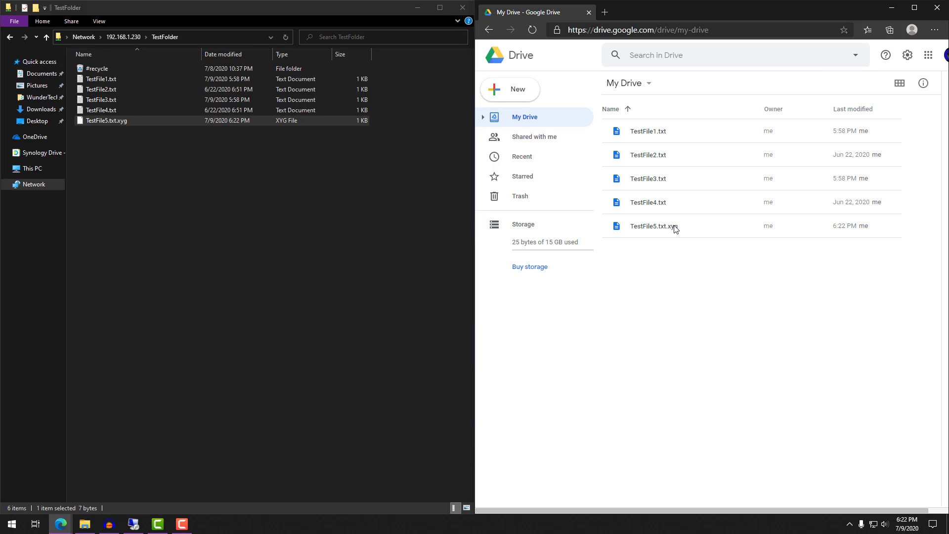
Download Version 2 of TestFile5.txt.xyg from its Drive version history
right_click(650, 225)
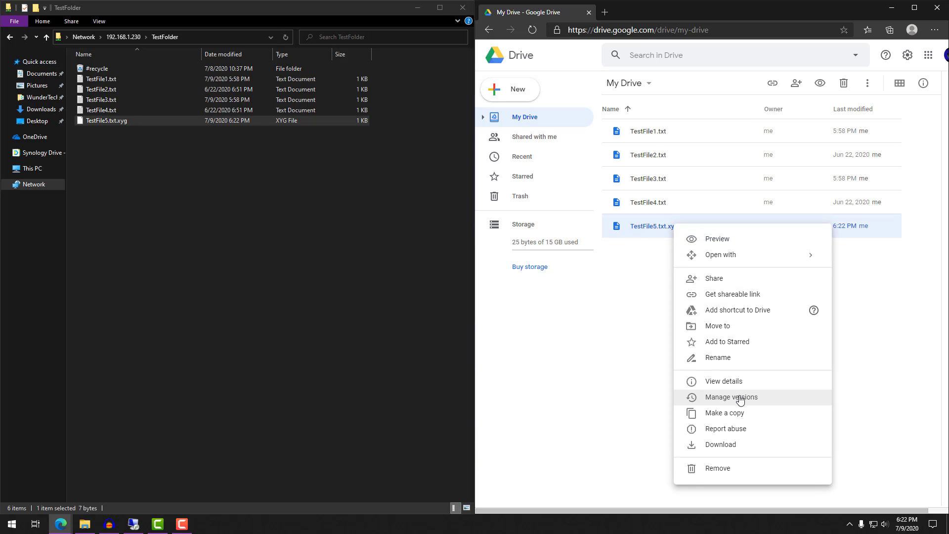
left_click(730, 397)
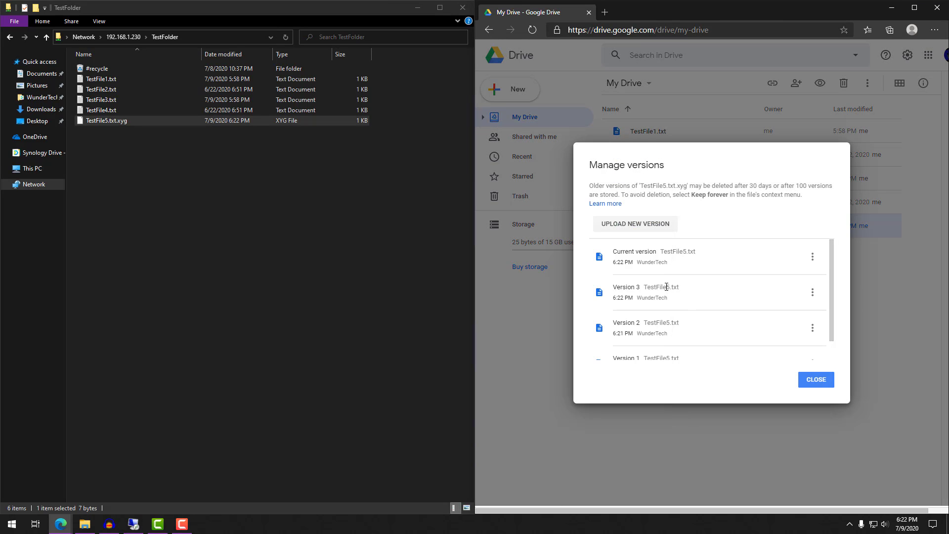
scroll("down", 3)
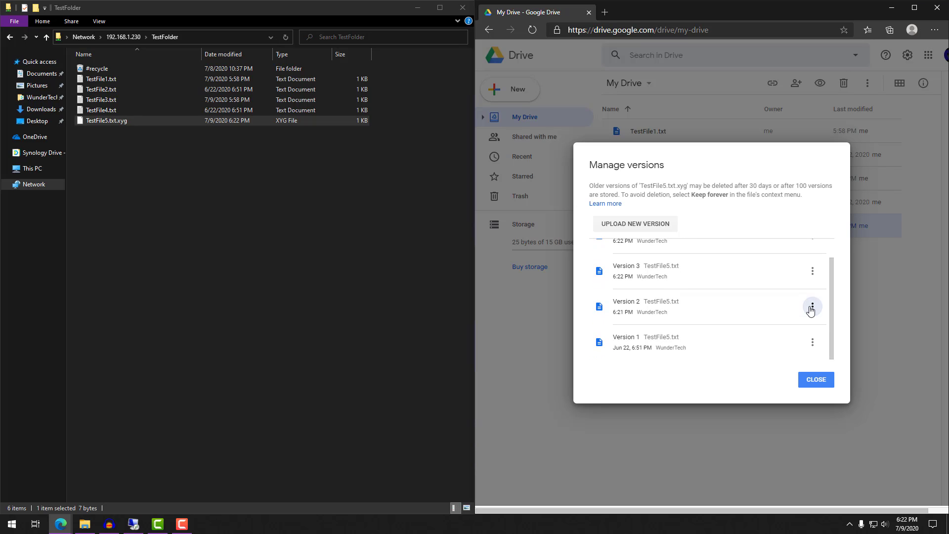
left_click(811, 305)
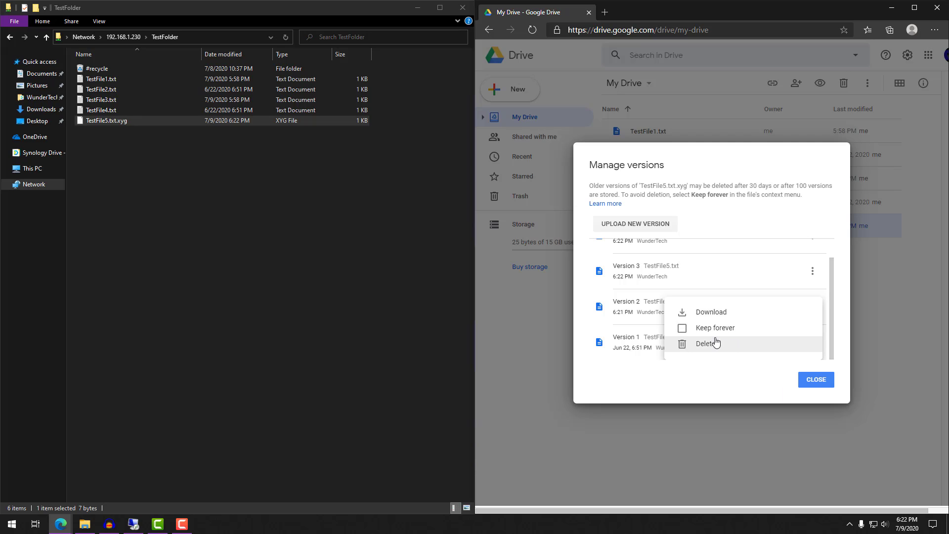
left_click(711, 311)
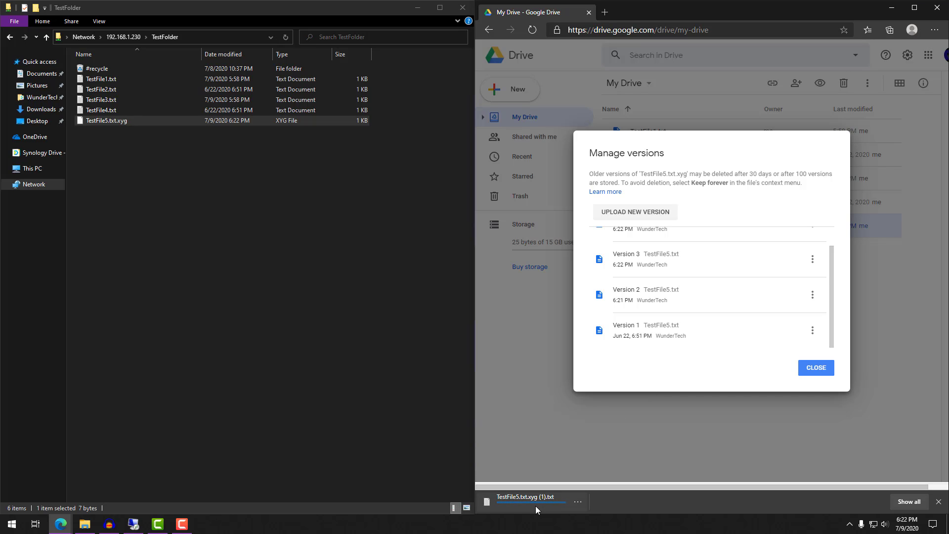
mouse_move(537, 499)
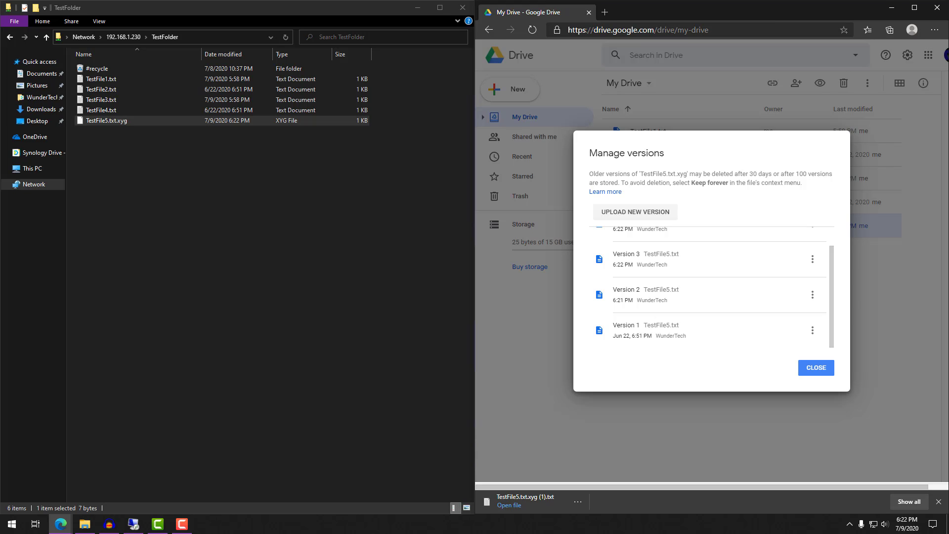
left_click(815, 367)
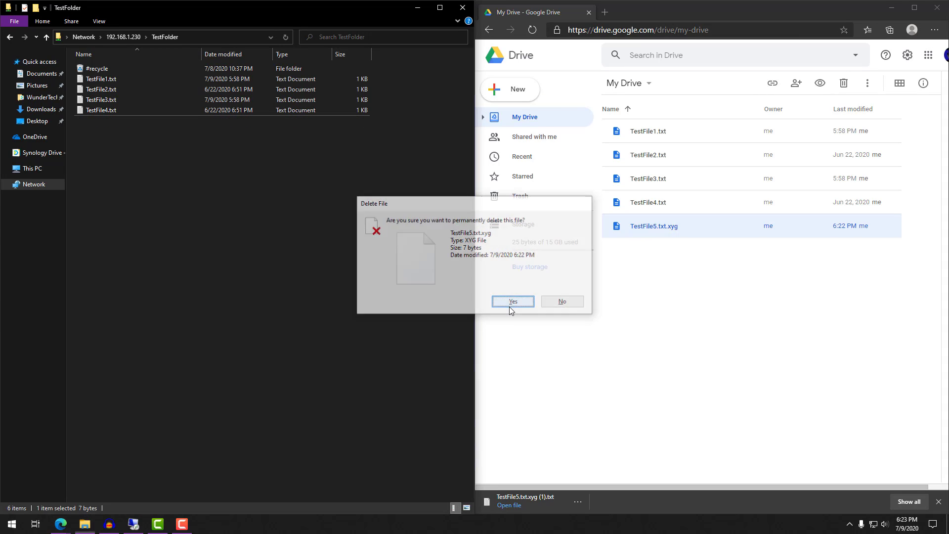
Permanently delete TestFile5.txt.xyg and the four remaining text files from TestFolder
left_click(512, 302)
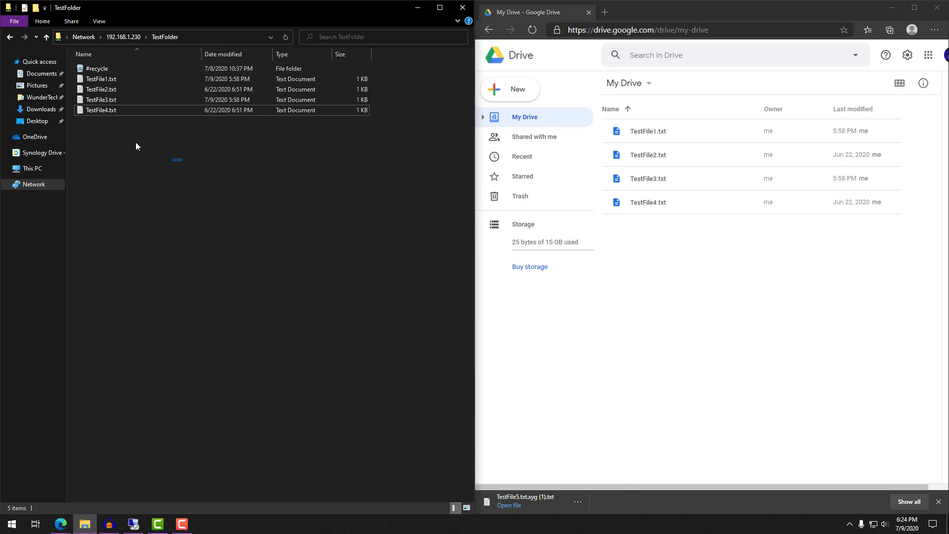
key("Delete")
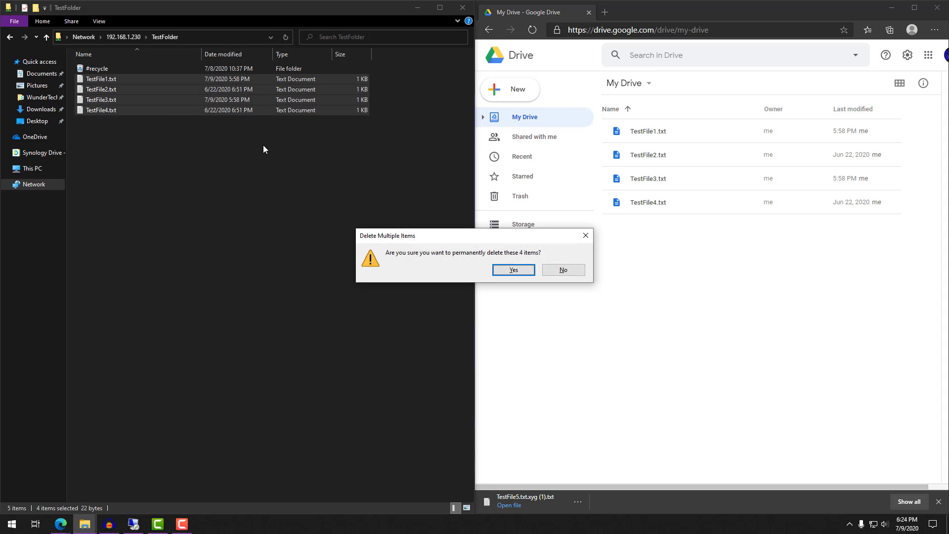
left_click(512, 270)
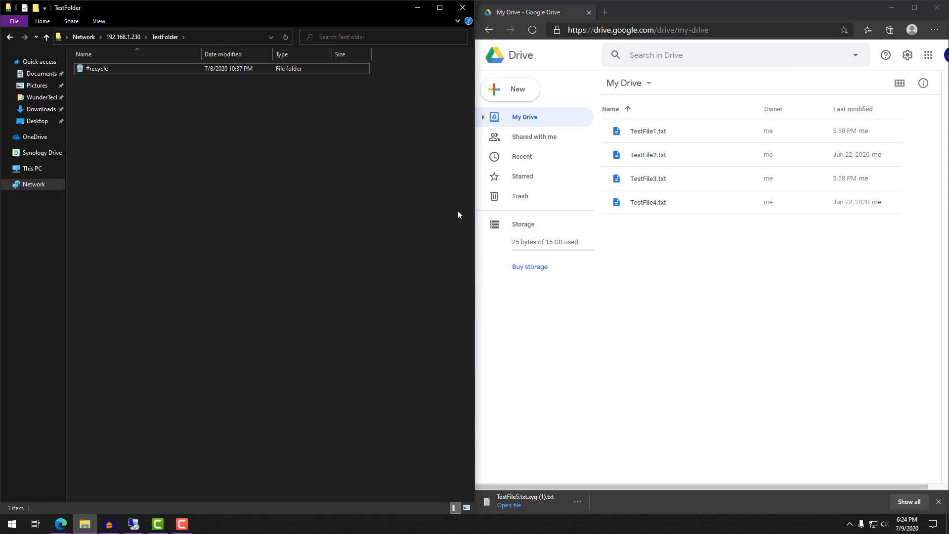
mouse_move(489, 213)
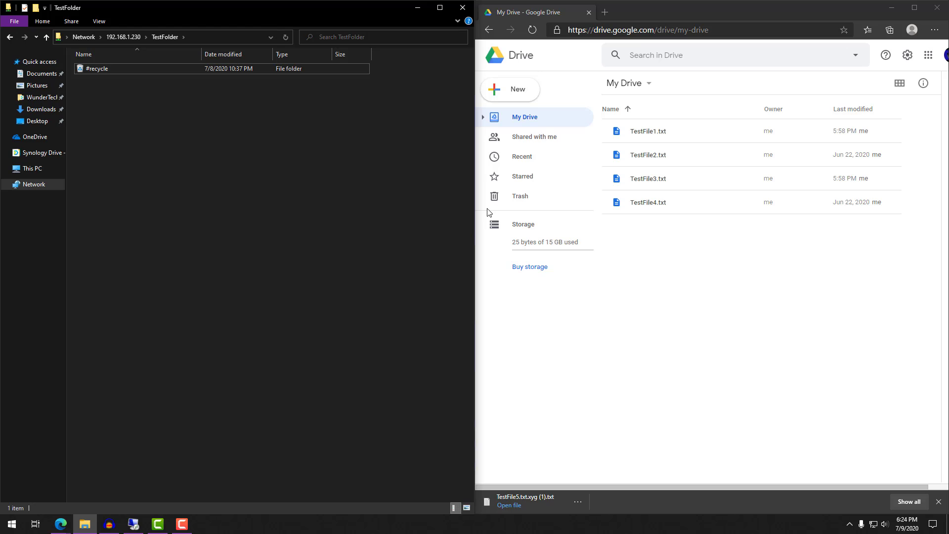
Remove TestFile3.txt and TestFile2.txt from My Drive
left_click(647, 178)
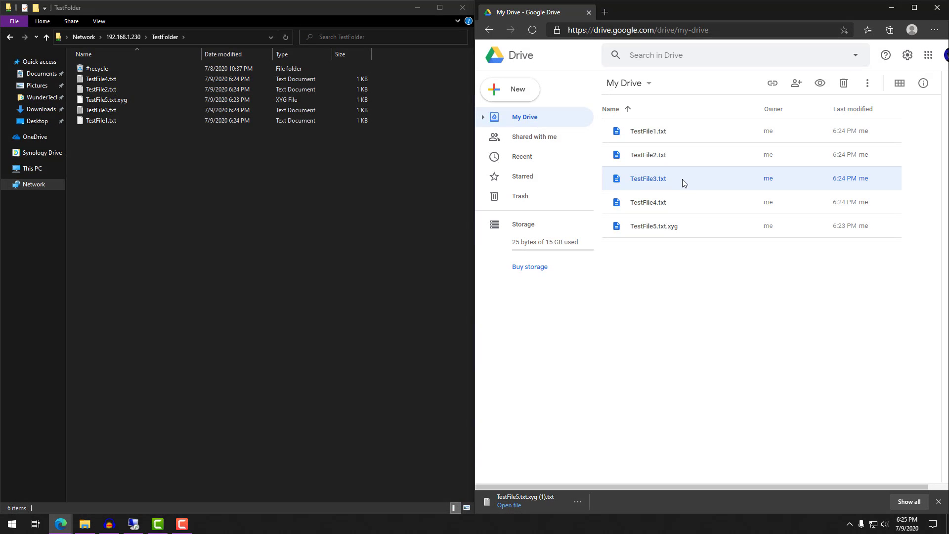
right_click(647, 178)
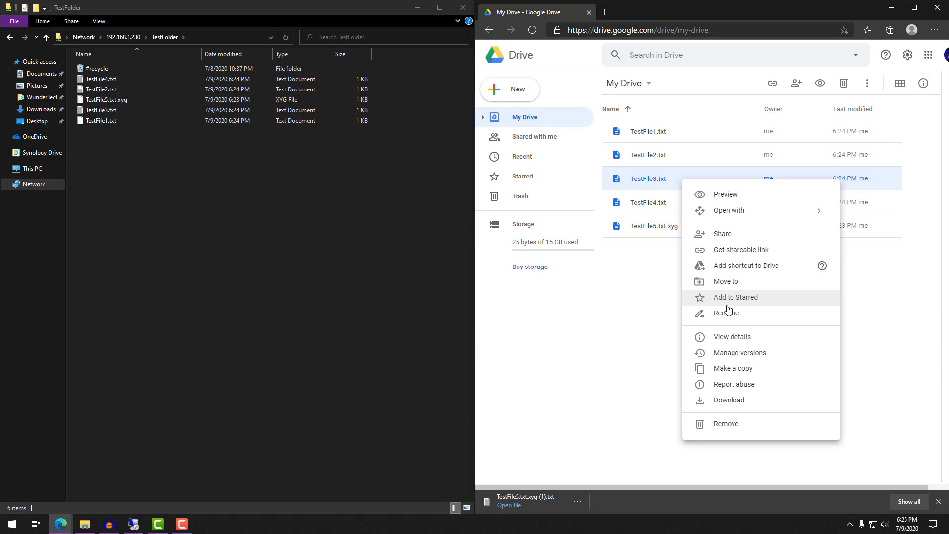
left_click(726, 423)
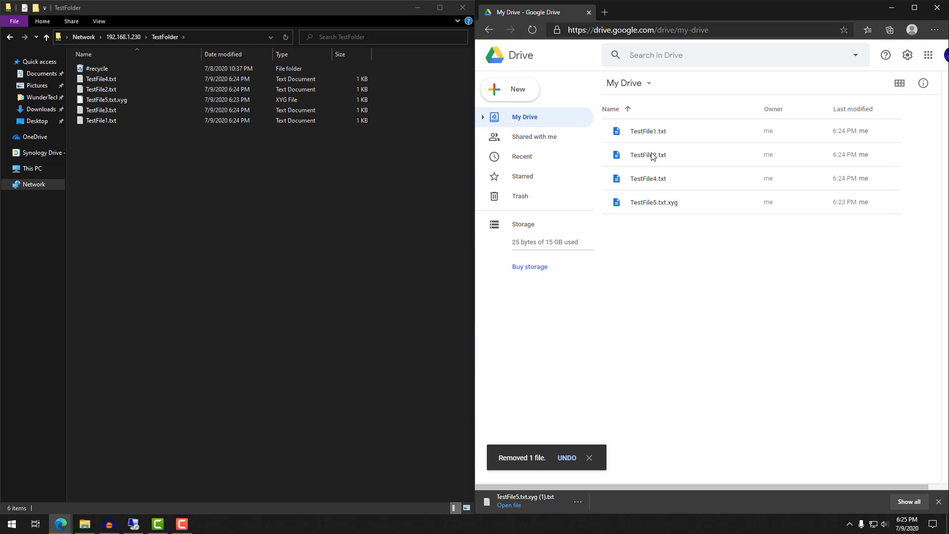
right_click(648, 154)
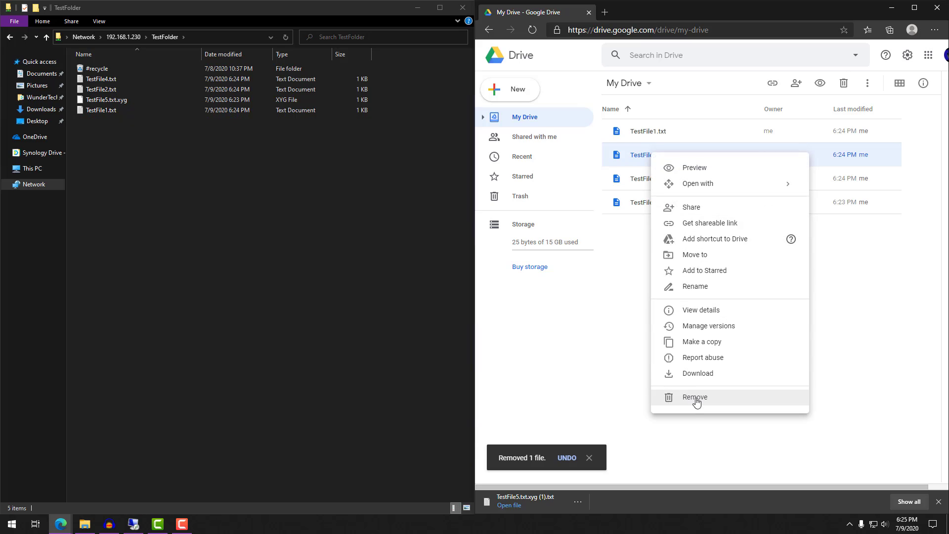
left_click(694, 397)
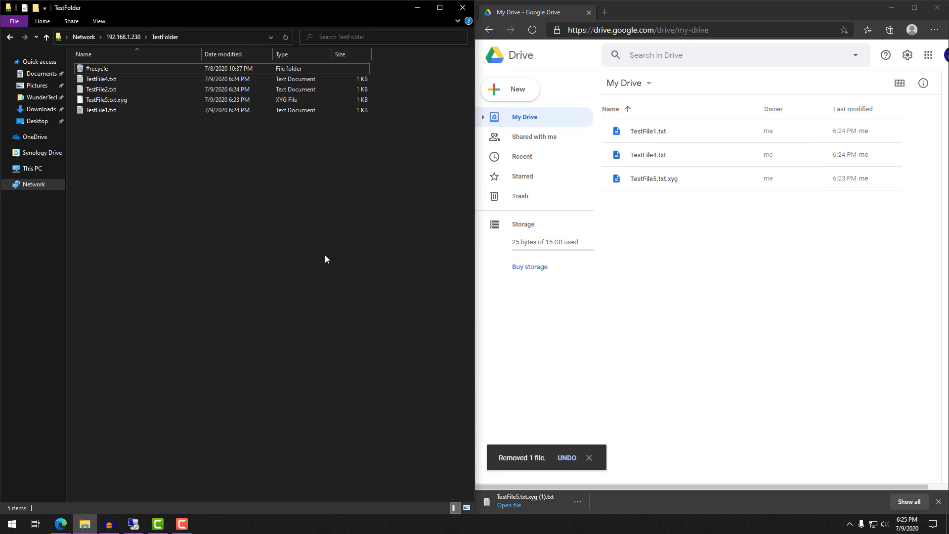
mouse_move(281, 118)
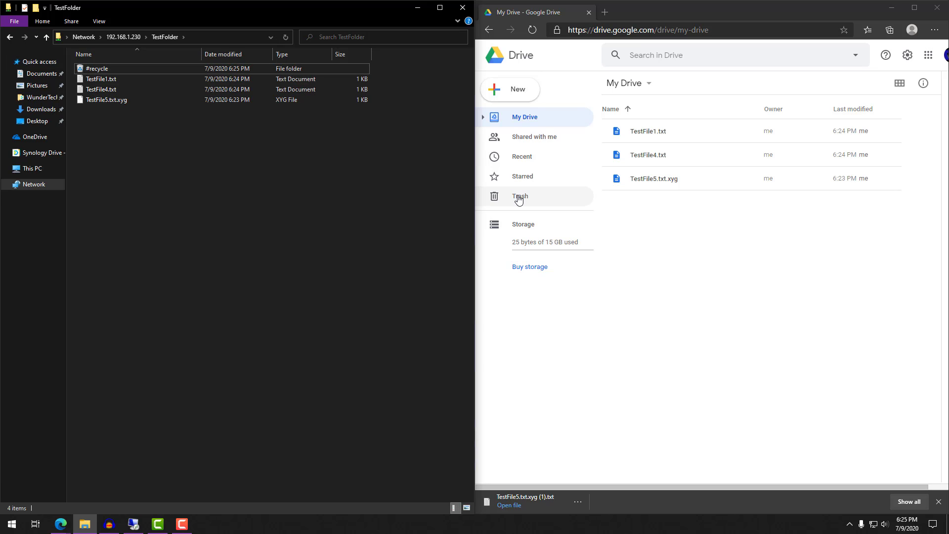
Restore TestFile2.txt and TestFile3.txt from Drive Trash and refresh TestFolder to check sync
left_click(519, 196)
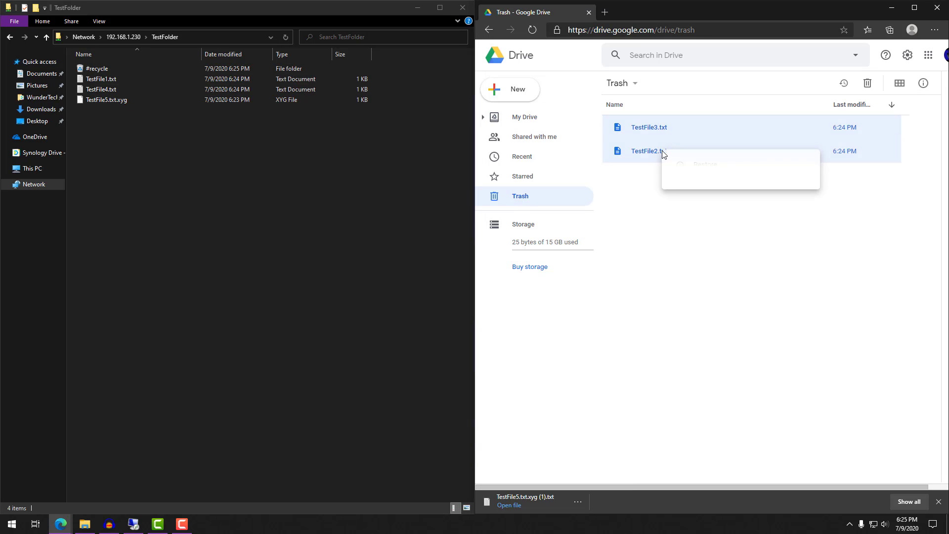
left_click(703, 163)
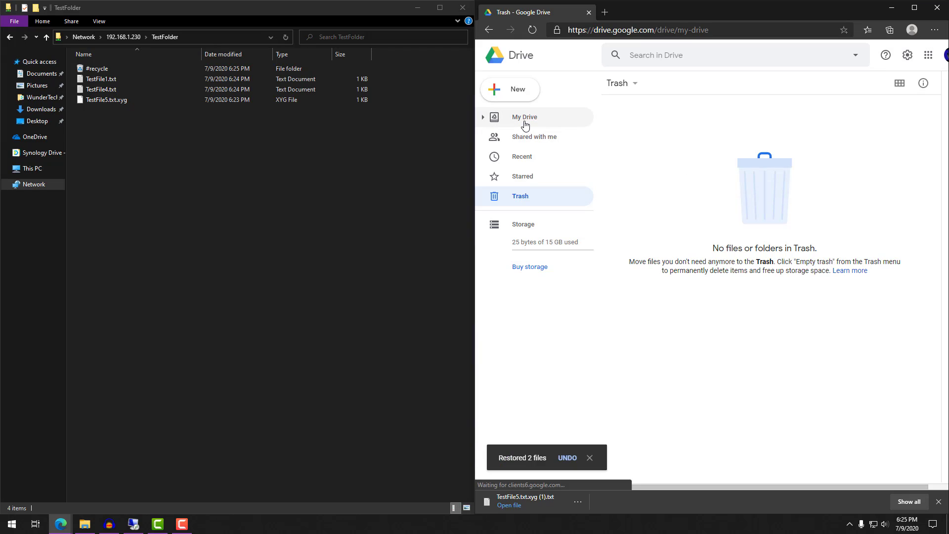
left_click(523, 116)
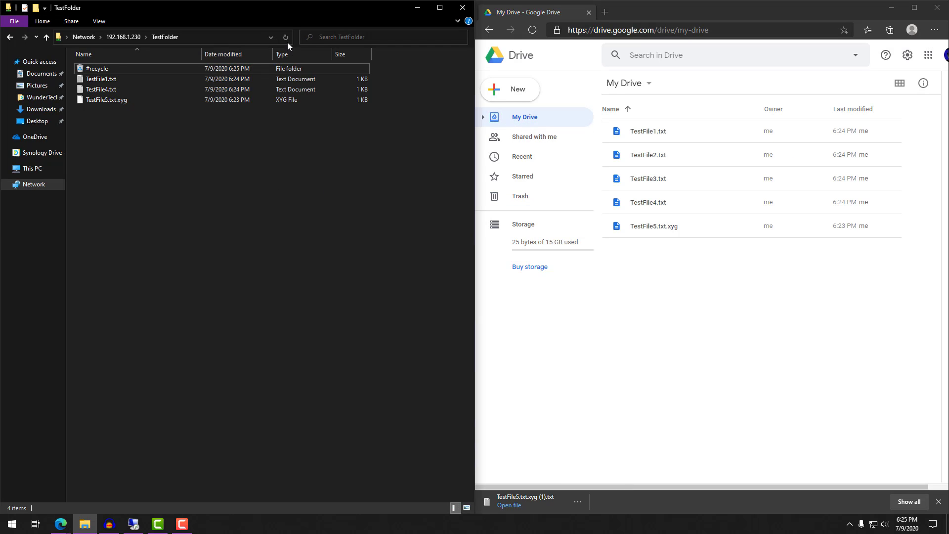
left_click(285, 37)
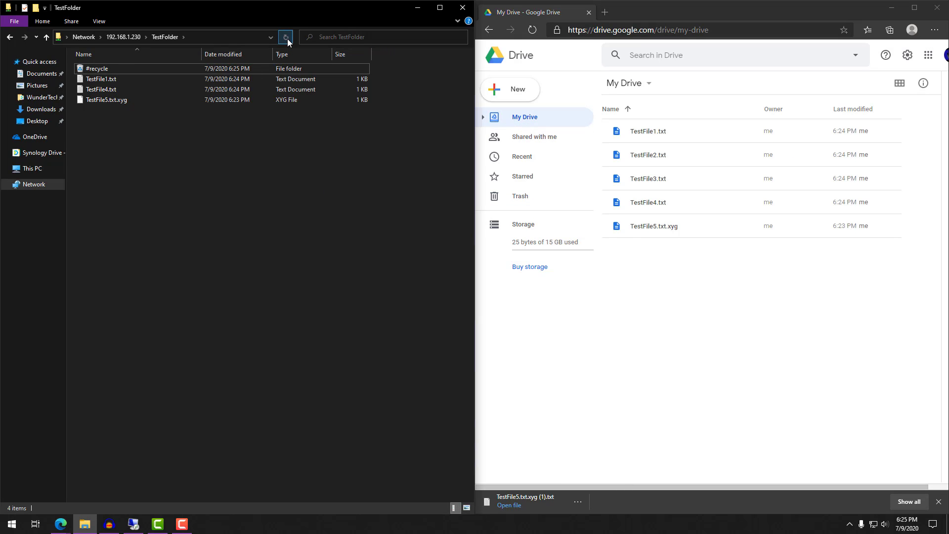
left_click(285, 37)
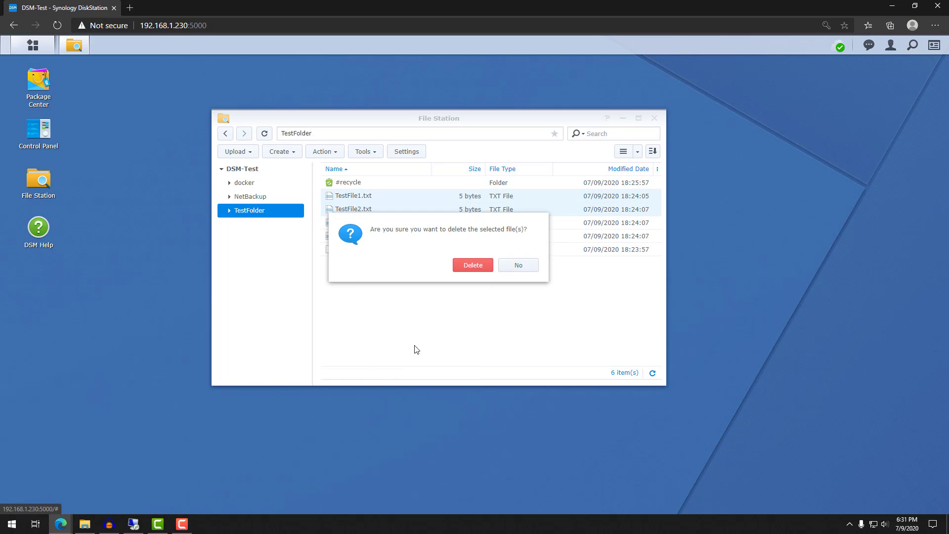
Confirm deleting TestFile1.txt and TestFile2.txt, then rename TestFile4.txt to TestFile4.txt.xyg
left_click(472, 265)
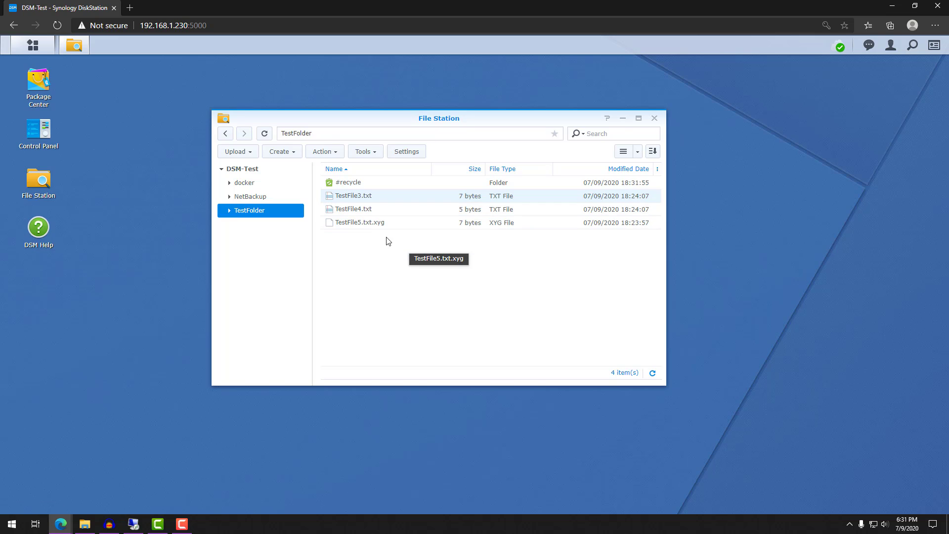
right_click(352, 209)
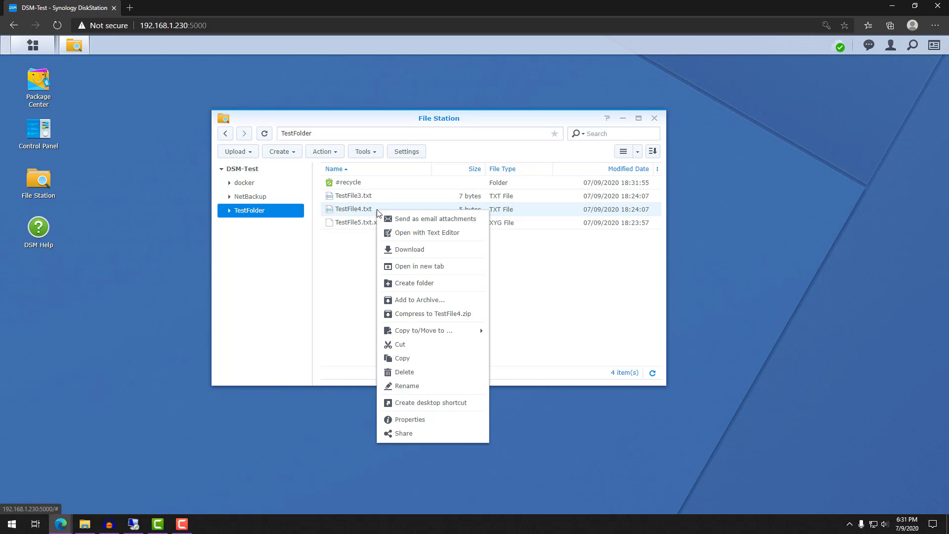
mouse_move(407, 385)
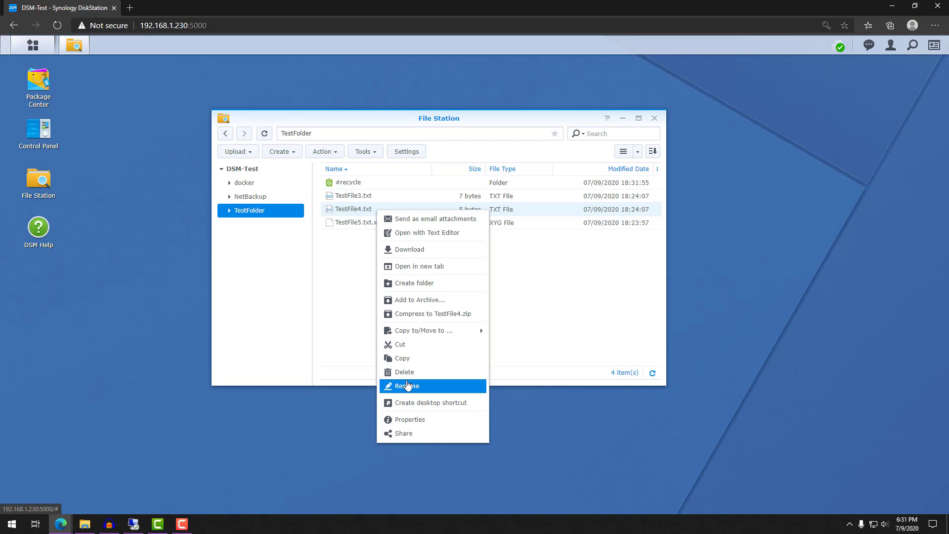
left_click(404, 385)
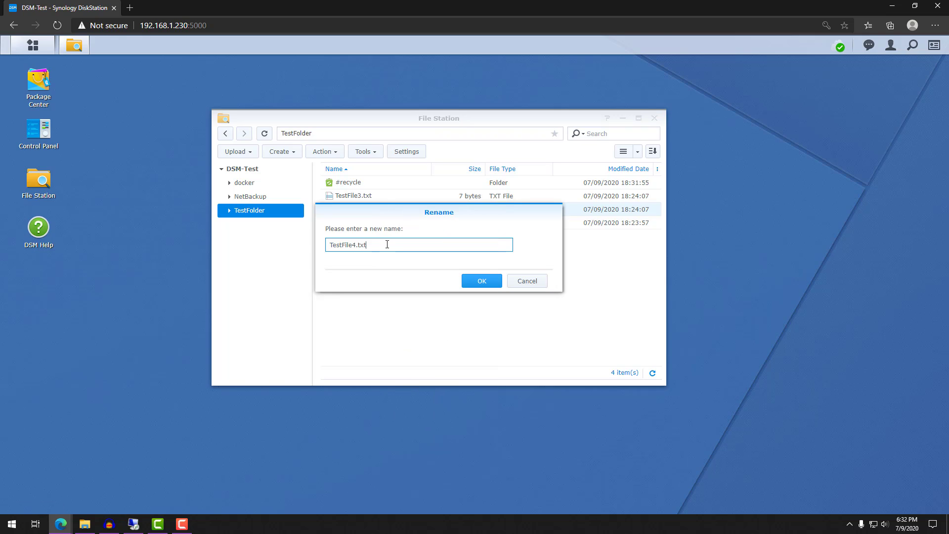
type(".xyz")
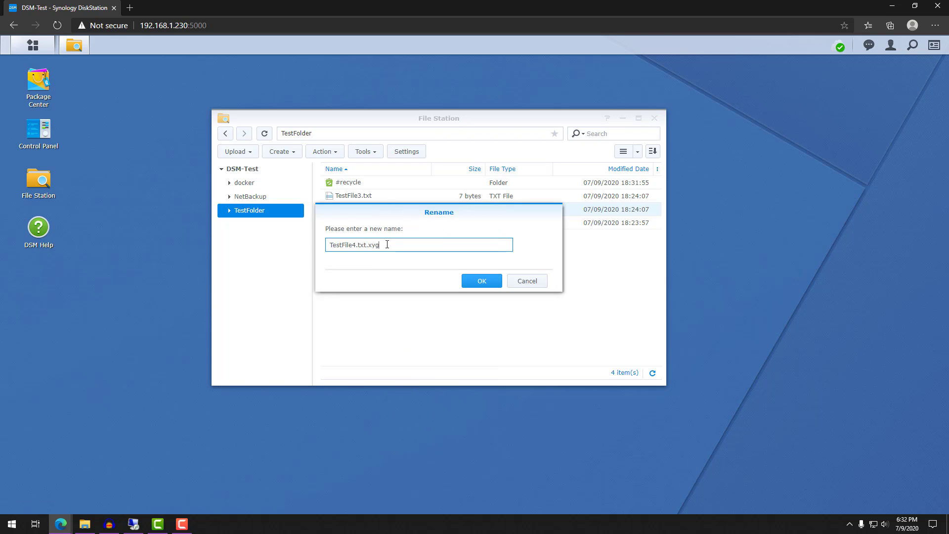
left_click(481, 281)
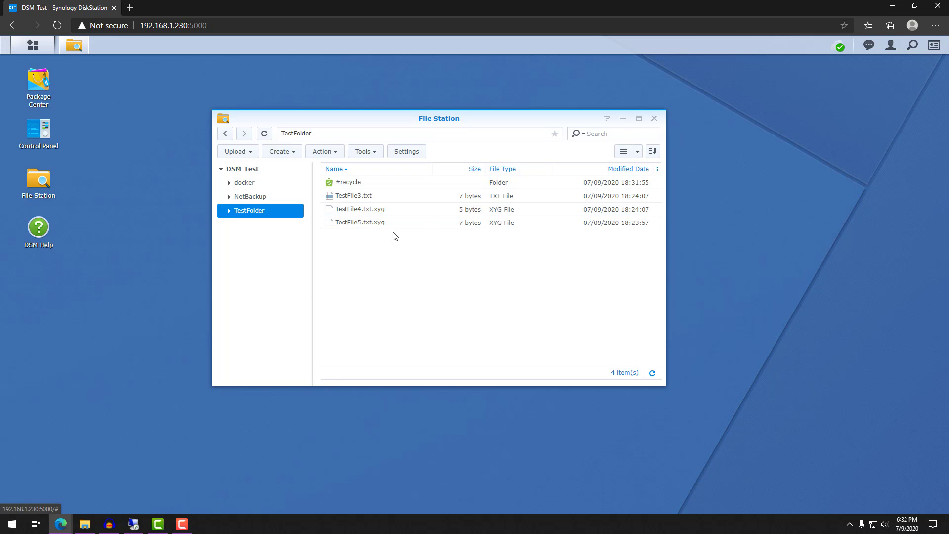
Extend TestFile3.txt to read test3456789, save and close it
double_click(354, 195)
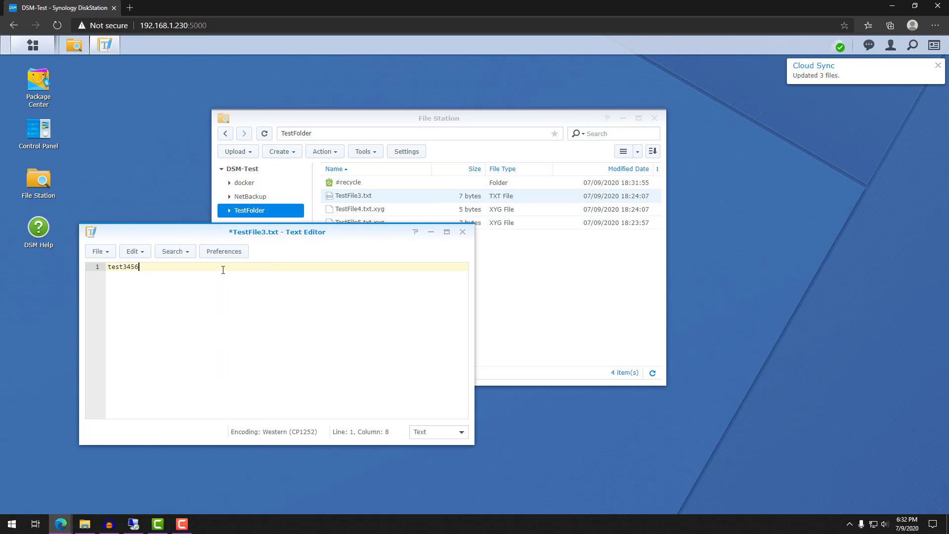
type("789")
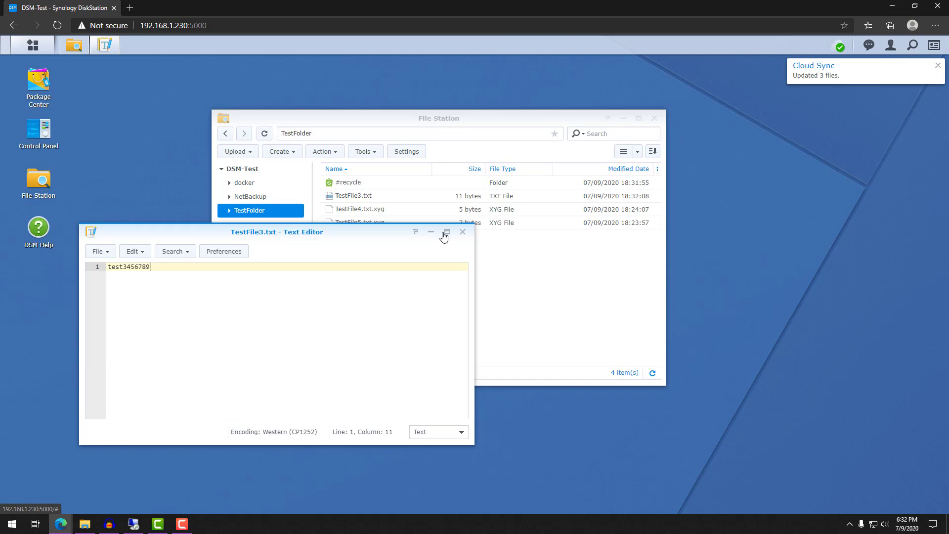
left_click(462, 232)
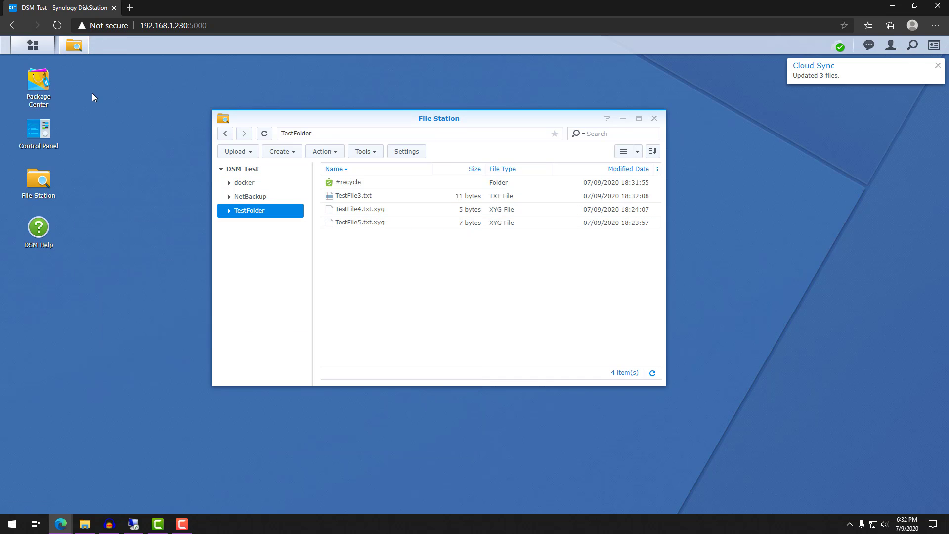
Launch Hyper Backup and start a data restore from the Backblaze B2 task
left_click(32, 45)
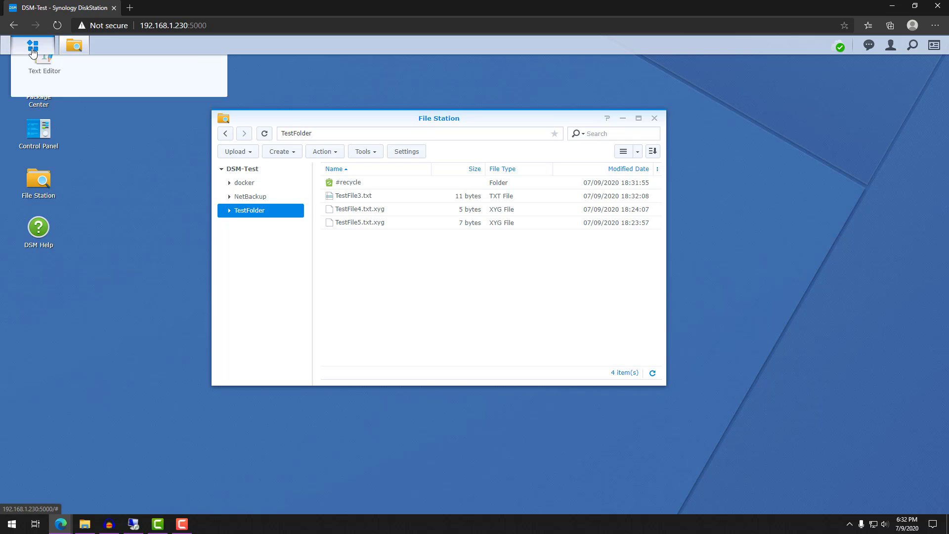
left_click(31, 46)
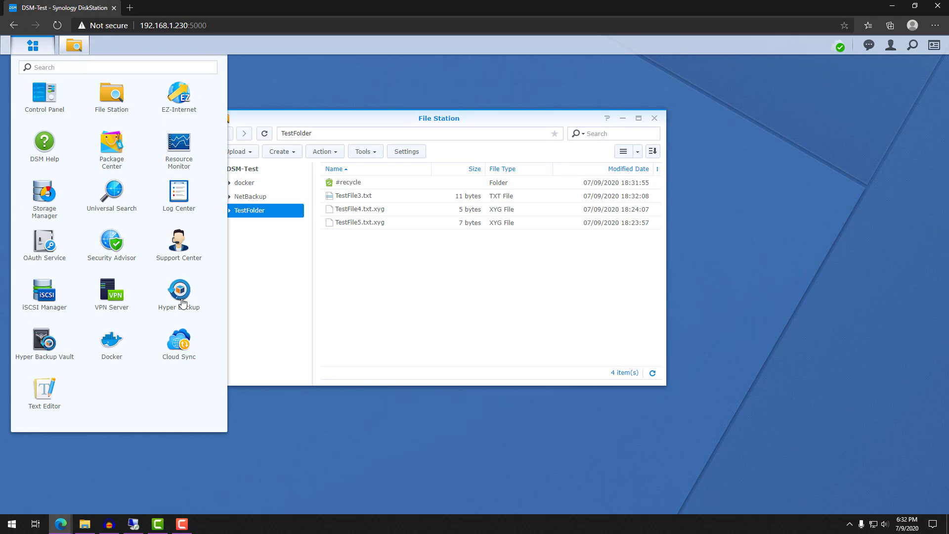
left_click(179, 289)
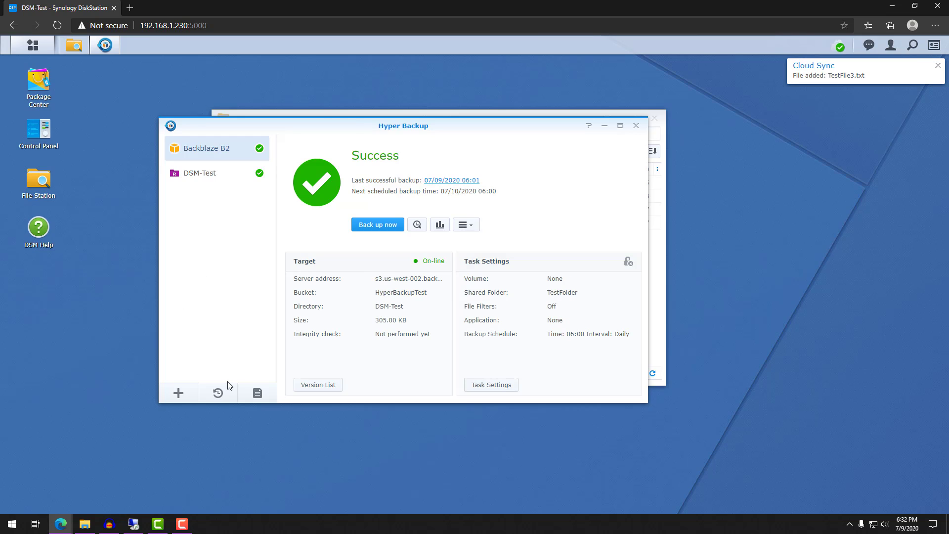
left_click(216, 392)
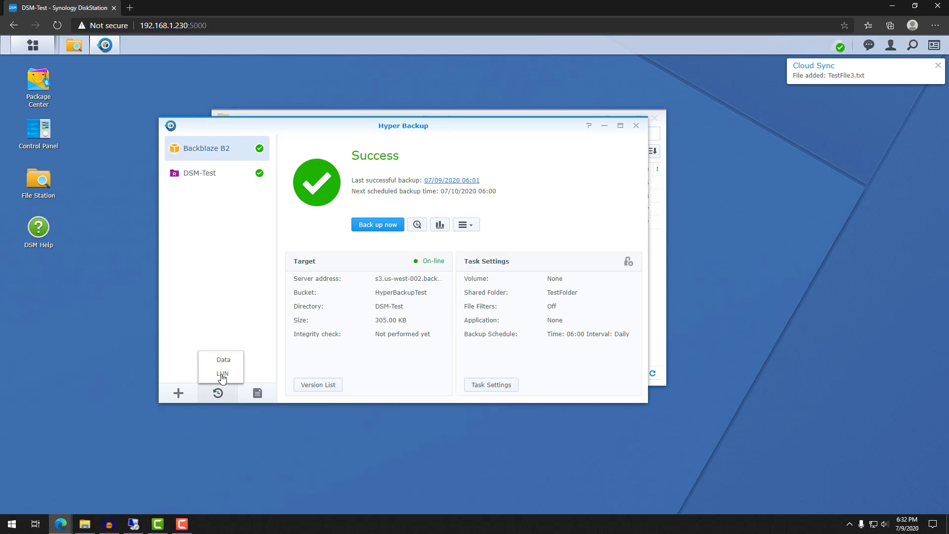
left_click(224, 358)
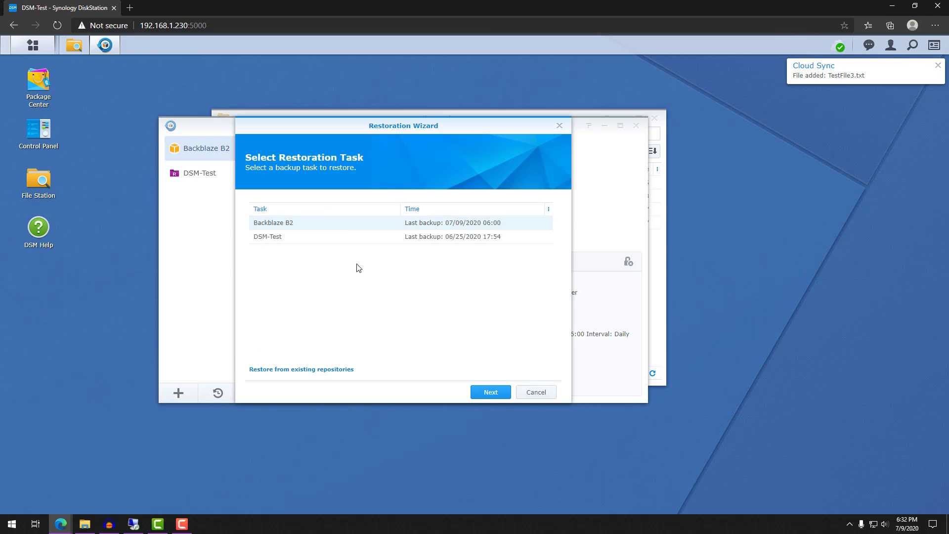
left_click(490, 391)
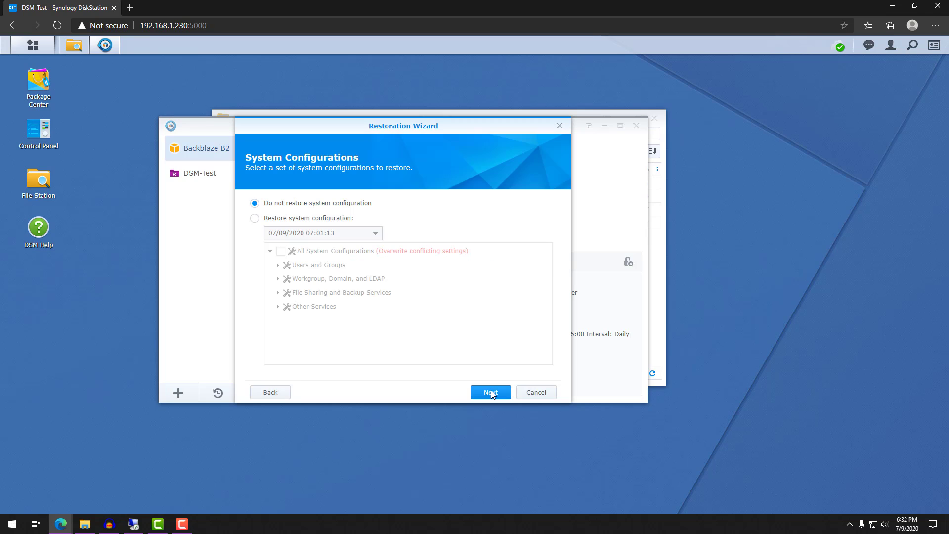
Skip system configurations, mark TestFolder for restoration and proceed to the summary
left_click(490, 391)
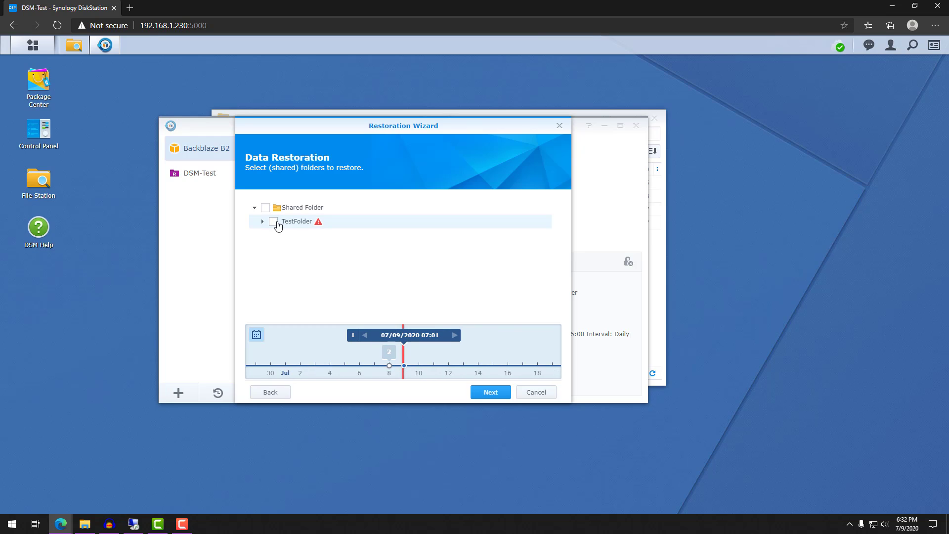
left_click(272, 221)
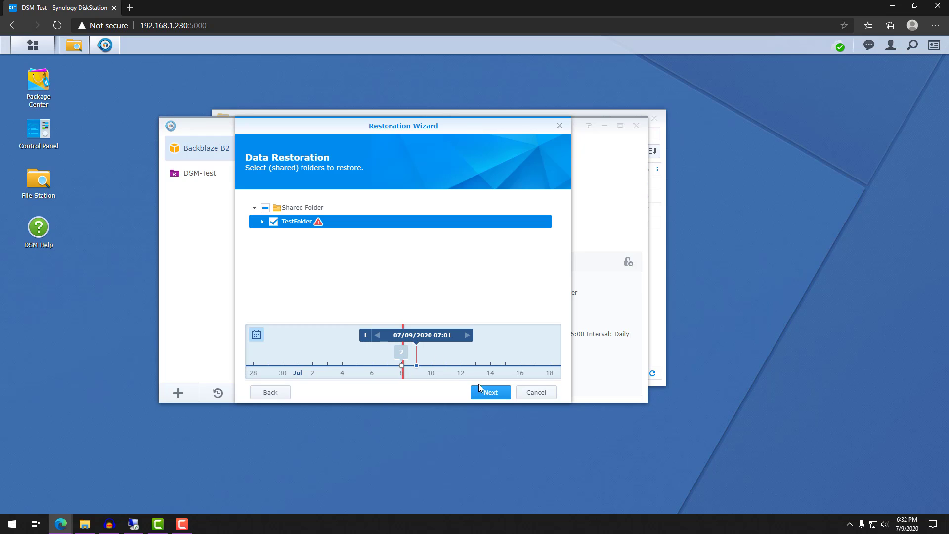
left_click(489, 392)
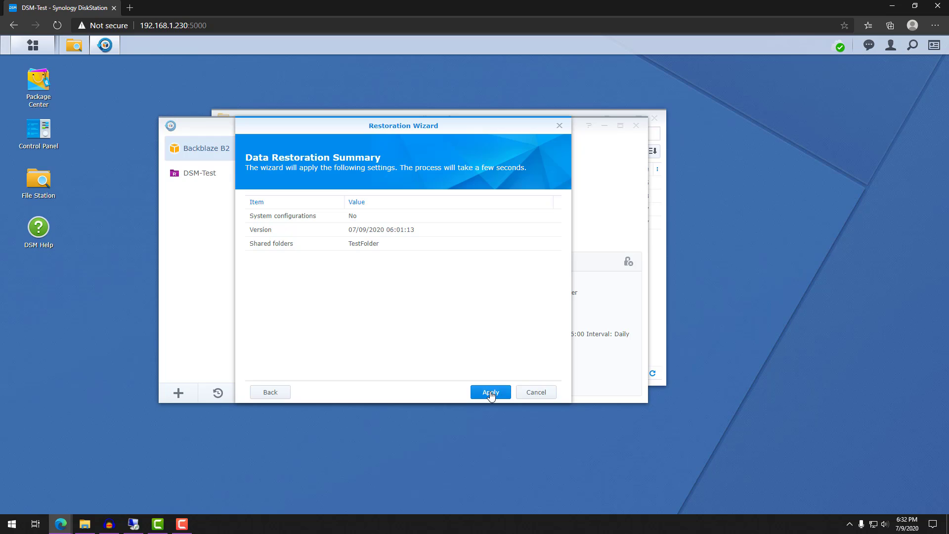
Run the TestFolder restore from the 07/09/2020 06:01 version and acknowledge its successful completion
left_click(490, 391)
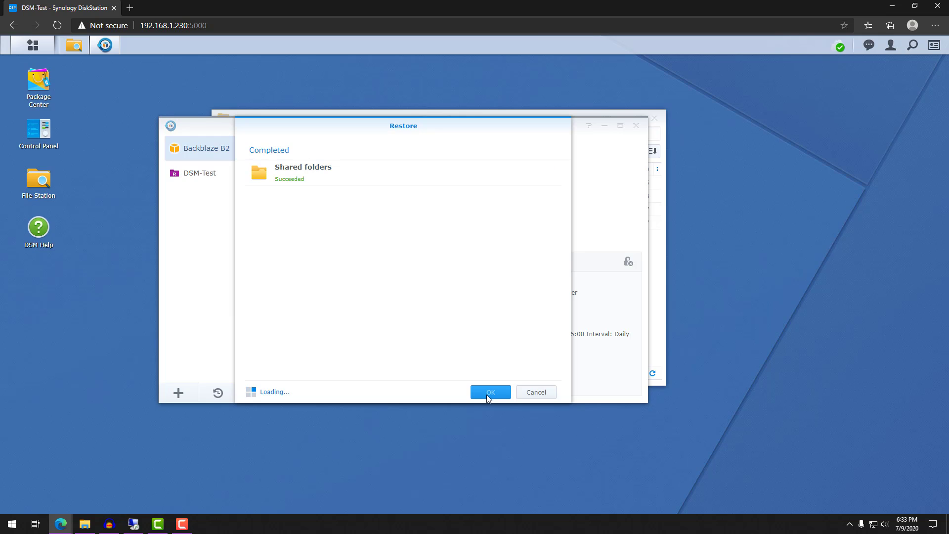
left_click(490, 391)
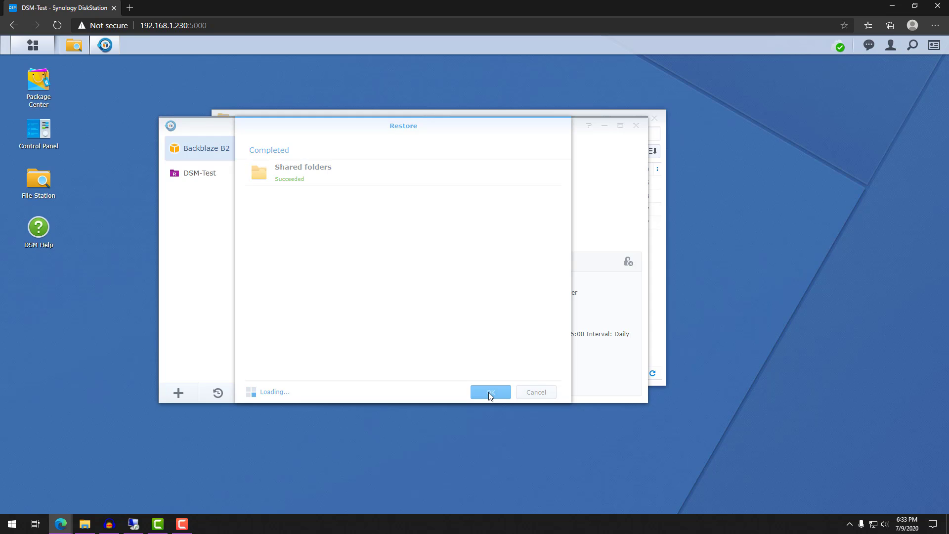
Refresh TestFolder in File Station to list eight items with TestFile1-5.txt restored beside the XYG files
left_click(490, 391)
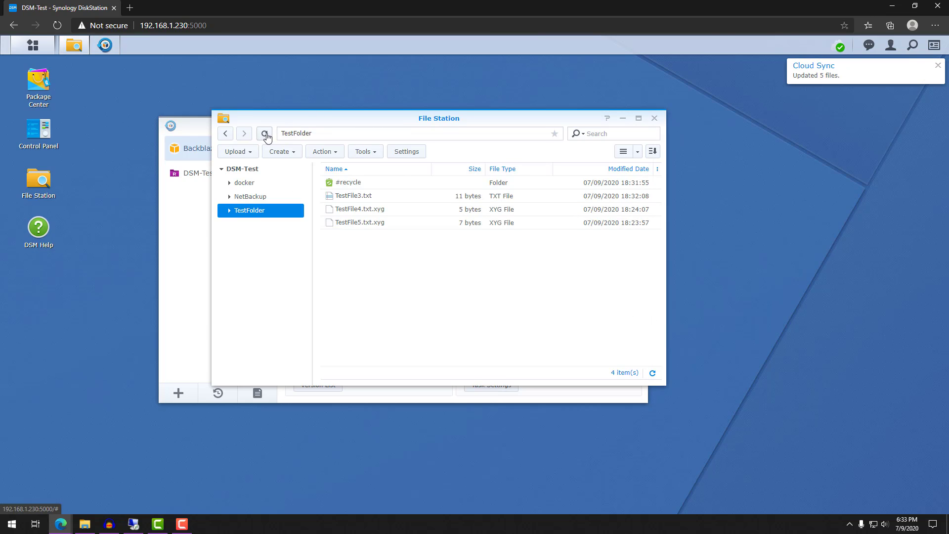
left_click(264, 133)
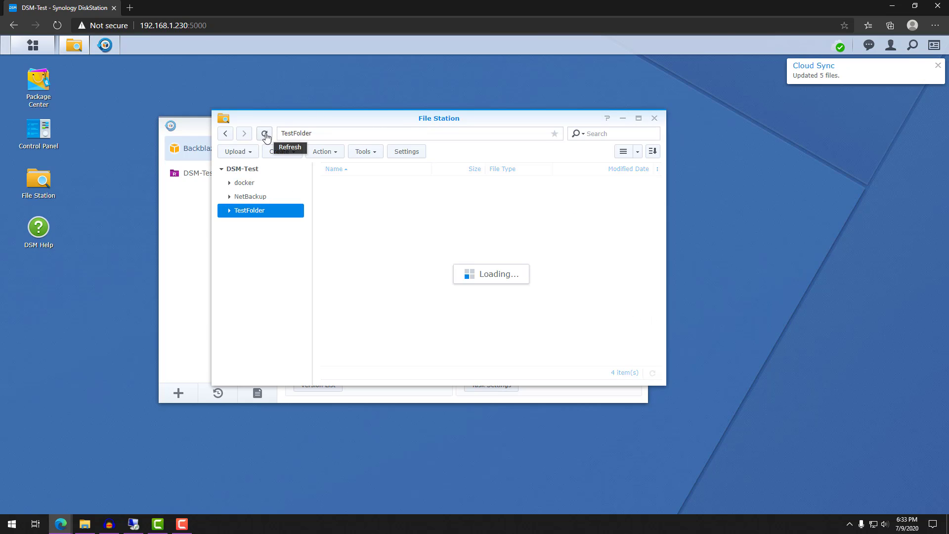
left_click(265, 133)
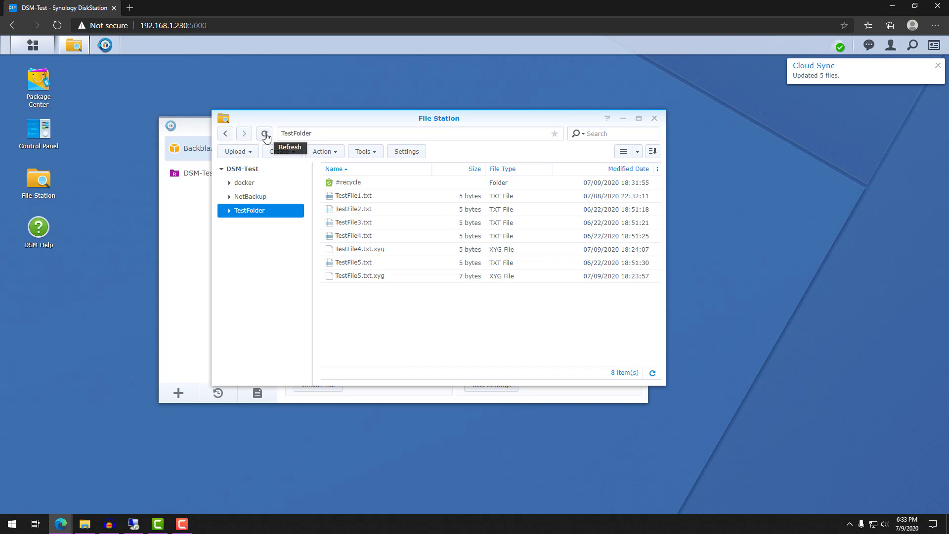